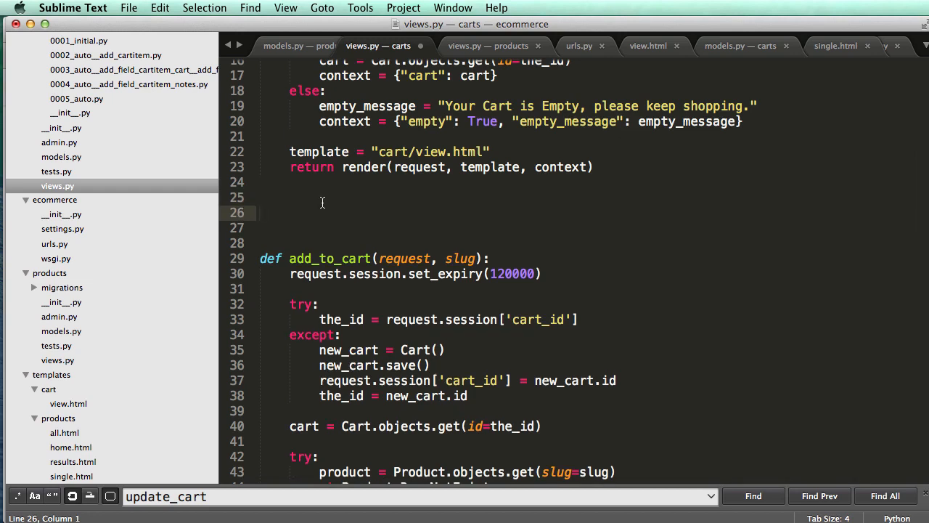
Write the signature def remove_from_cart(request, id): in the carts views.py.
text(def)
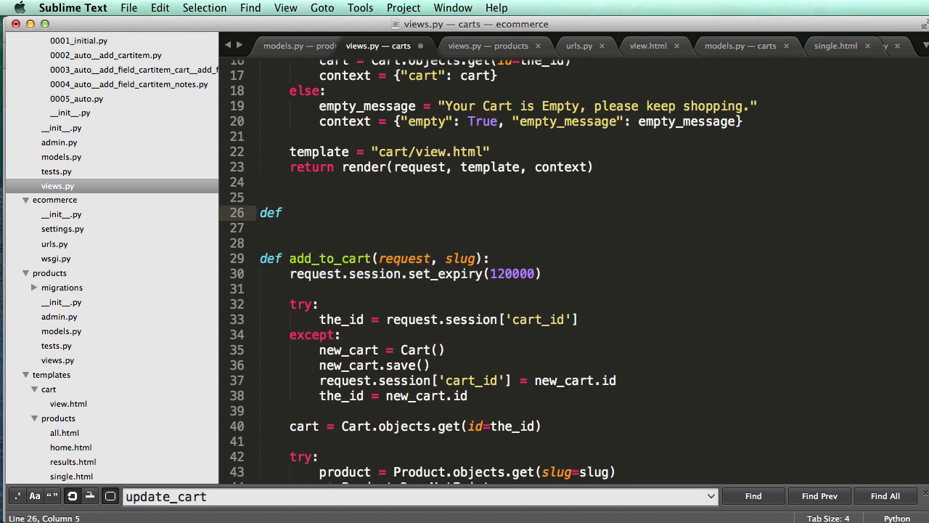
text(remove0)
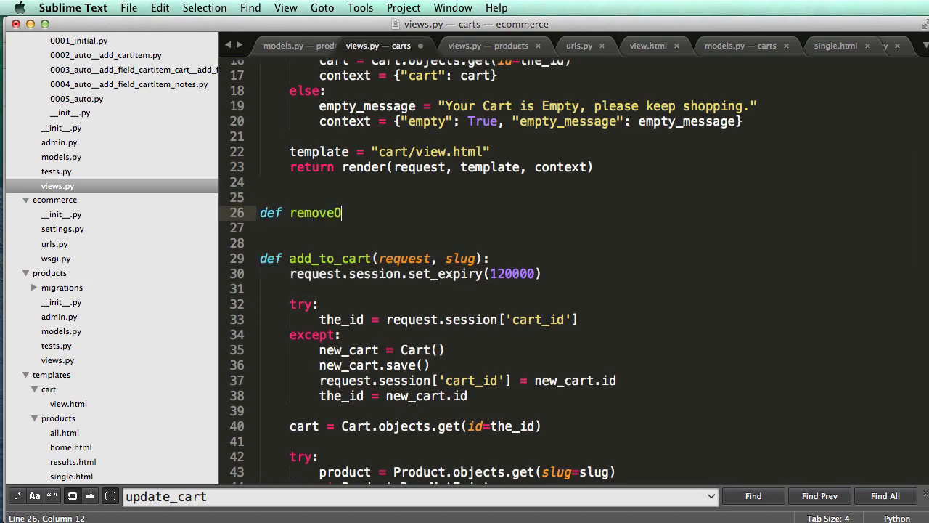
text(_from_cart)
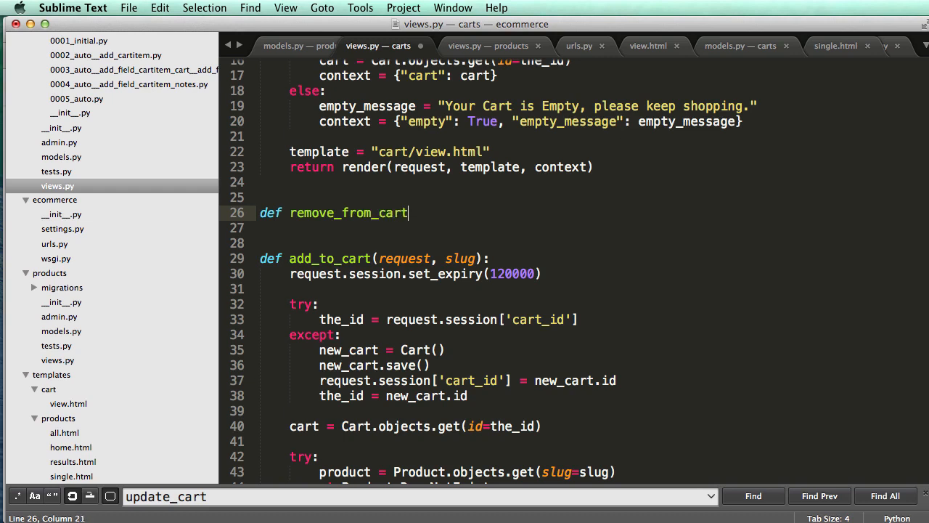
text((request,)
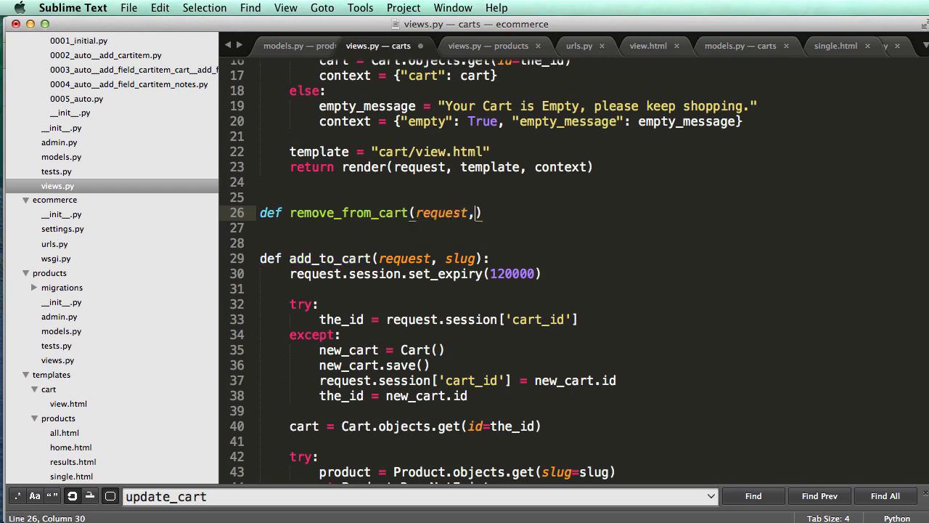
text(id)
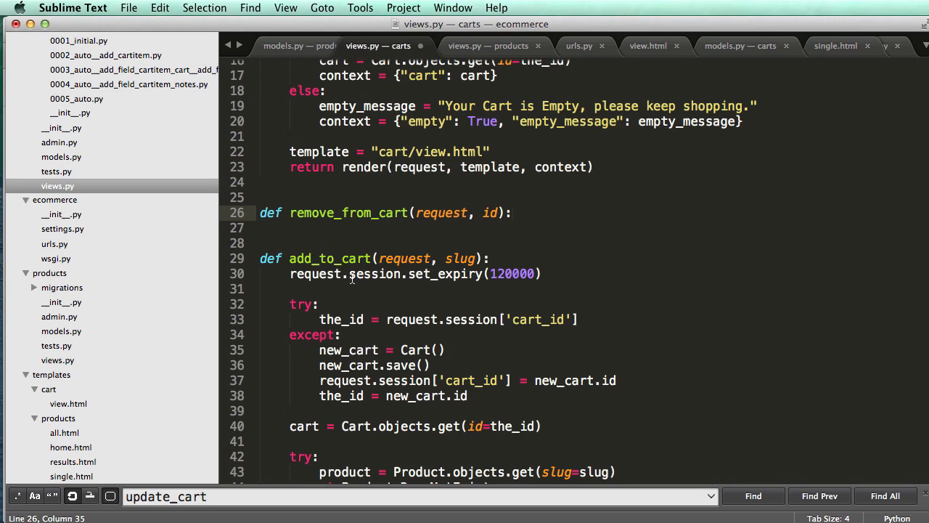
scroll(down, 3)
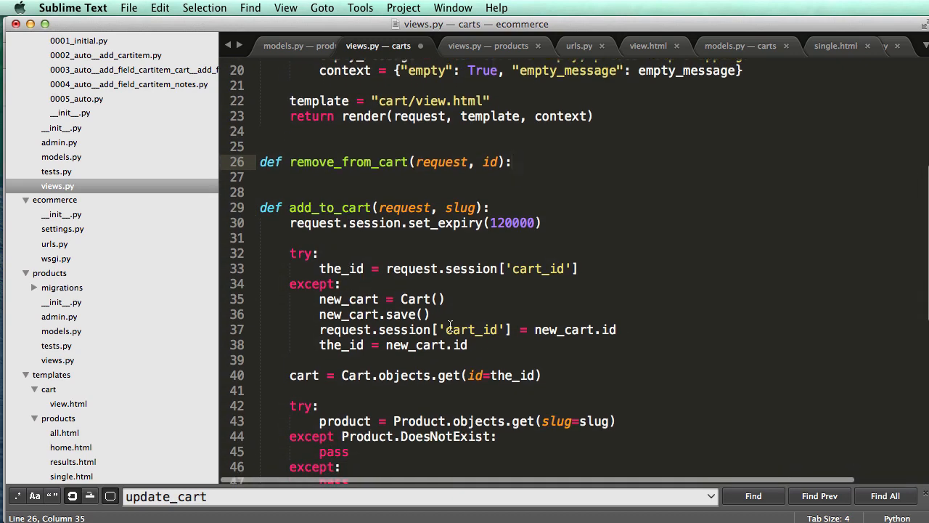
mouse_move(485, 294)
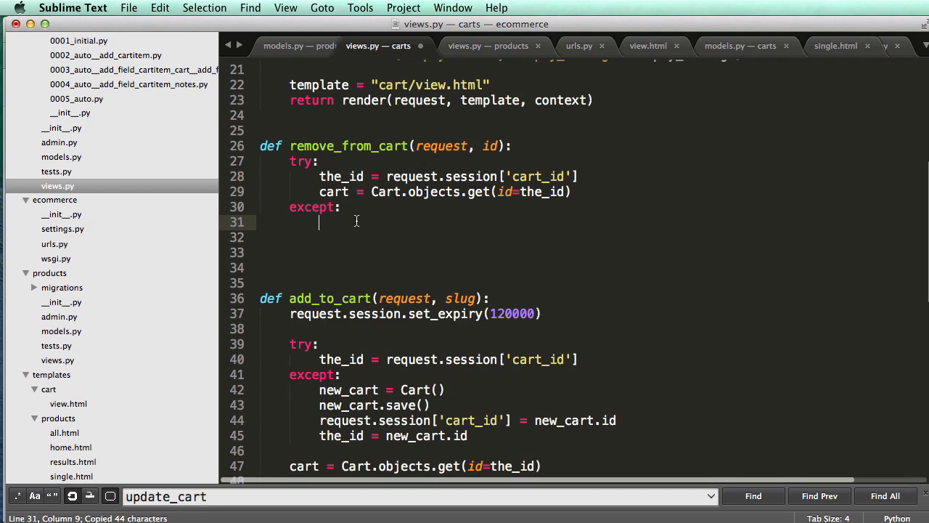
Redirect to the cart page with HttpResponseRedirect(reverse("cart")) when no cart exists.
text(return HttpResponseRedirect(reverse("cart")))
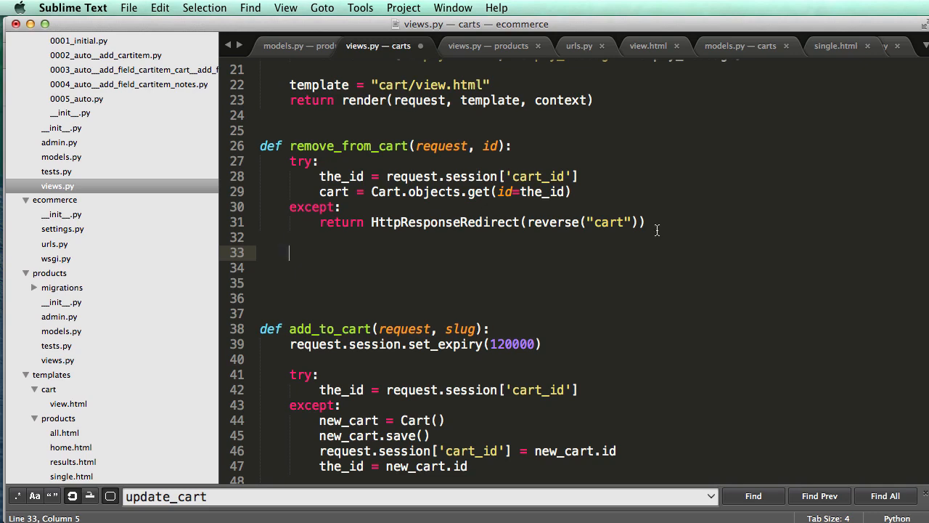
scroll(down, 3)
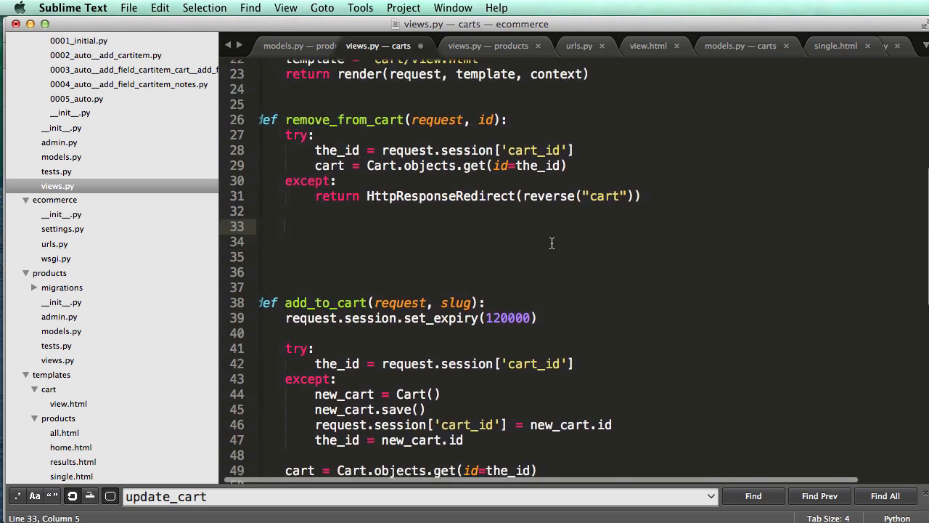
scroll(down, 3)
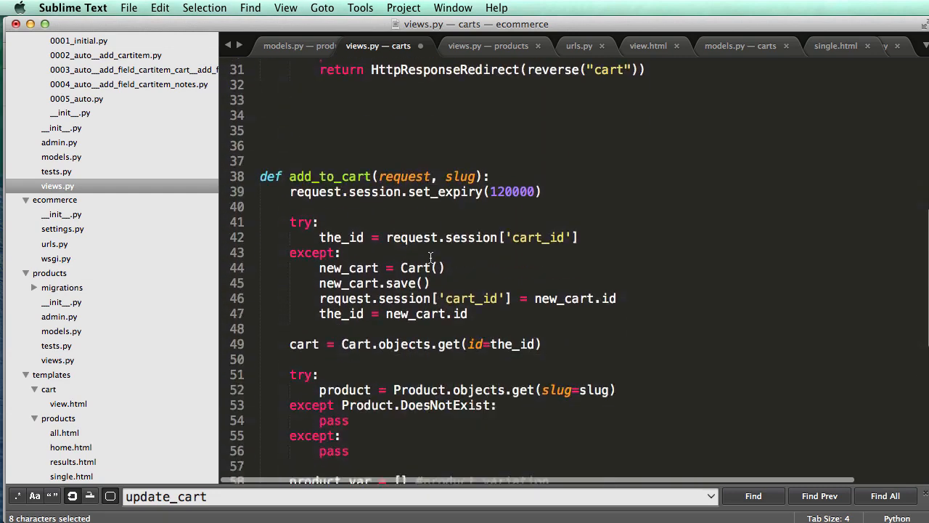
scroll(down, 3)
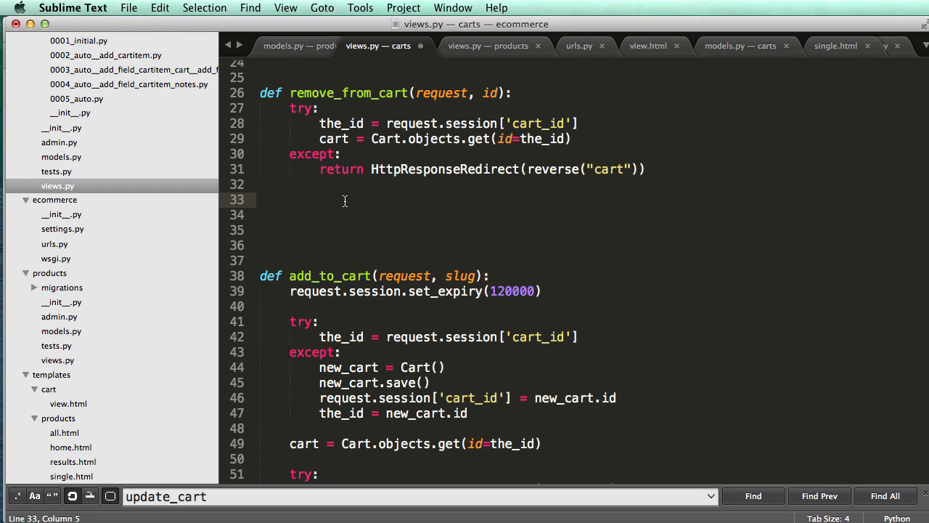
Fetch the CartItem by id=id into cartitem and call cartitem.delete().
text(cartitem = CartItem.objects.)
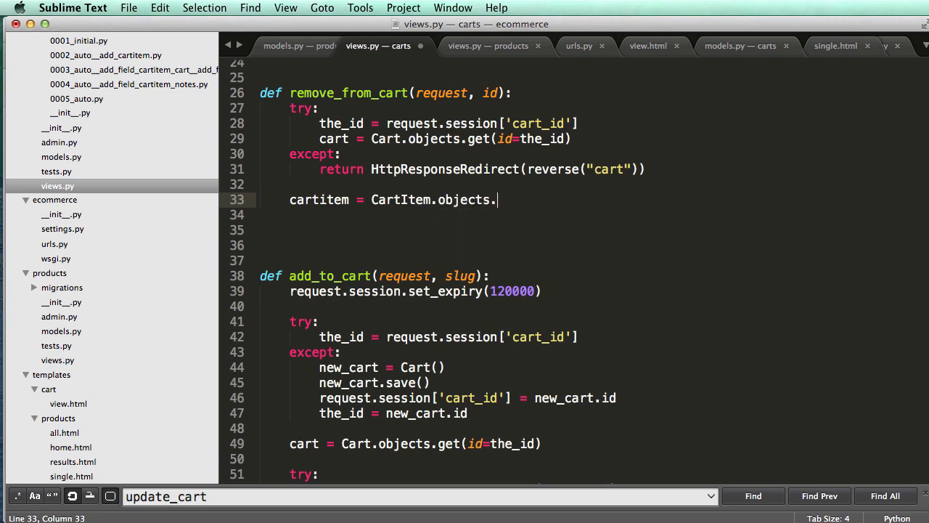
text(get(id=id))
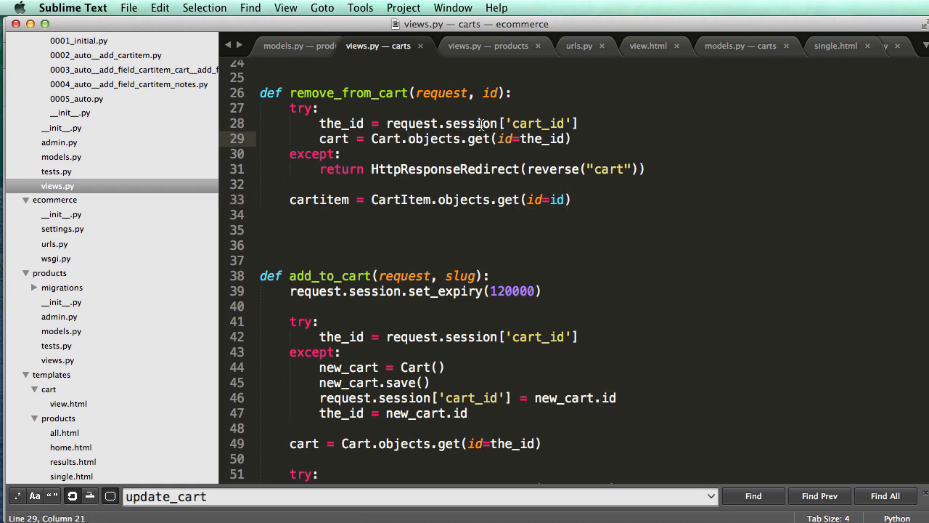
drag(289, 108, 646, 168)
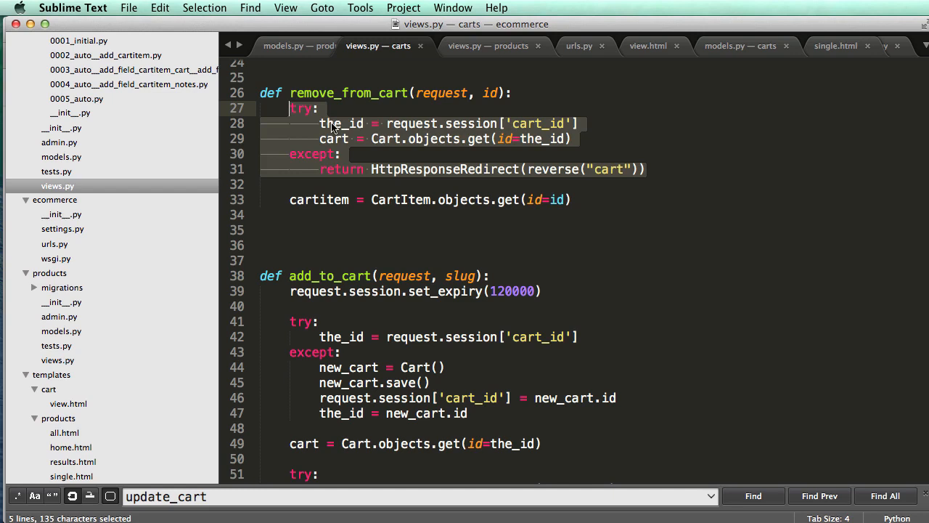
click(569, 139)
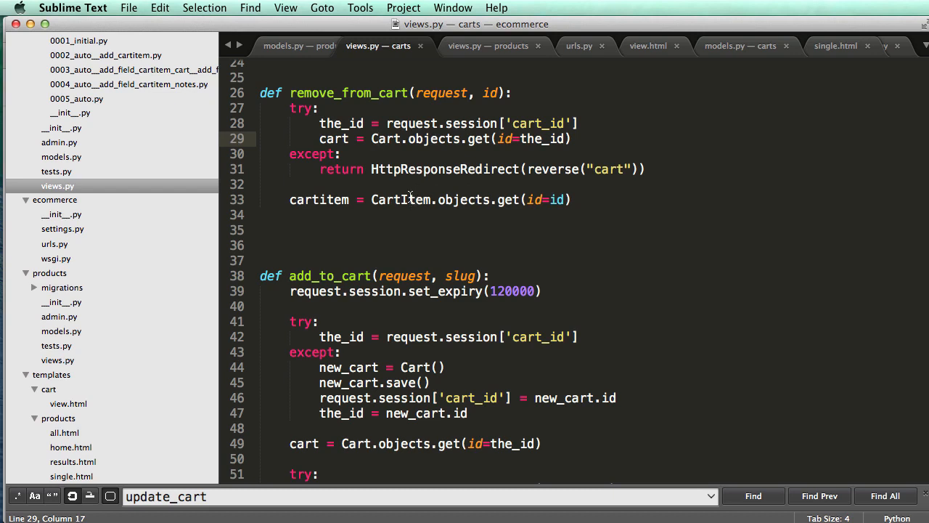
mouse_move(503, 144)
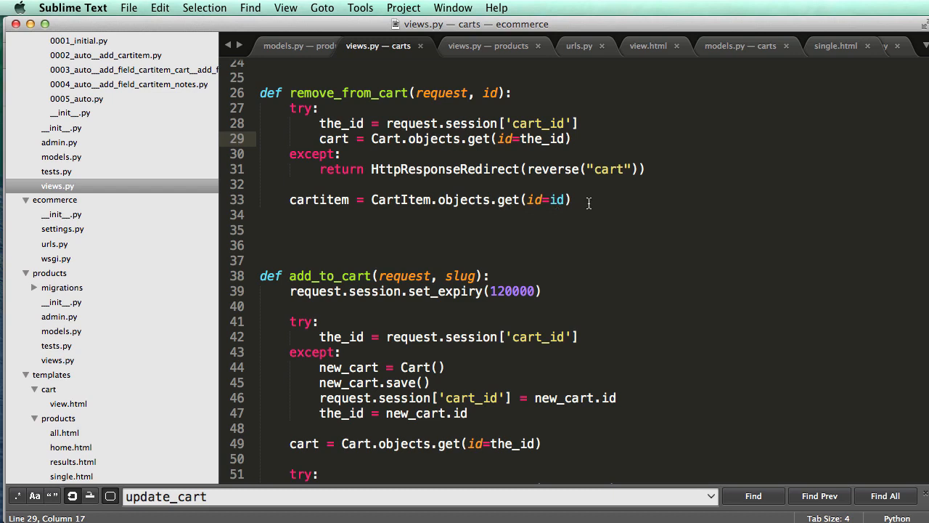
text(cartitem.)
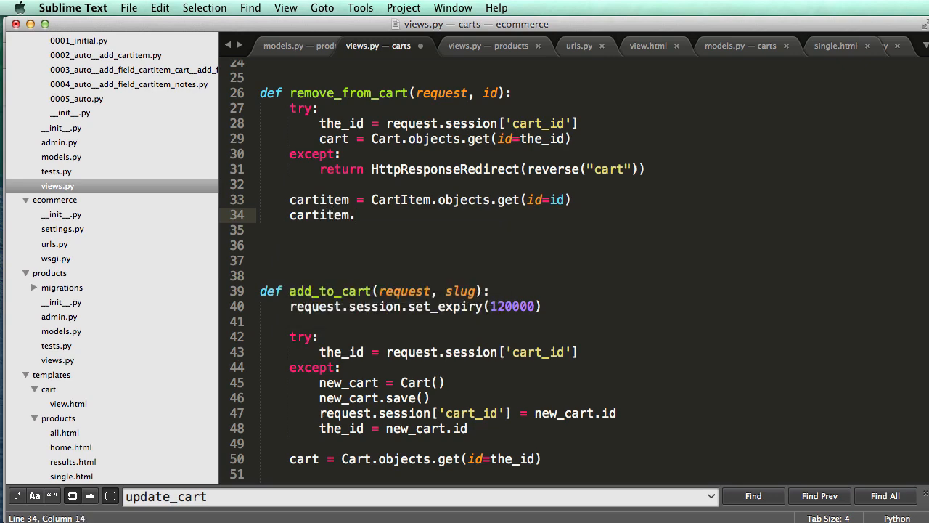
text(delete())
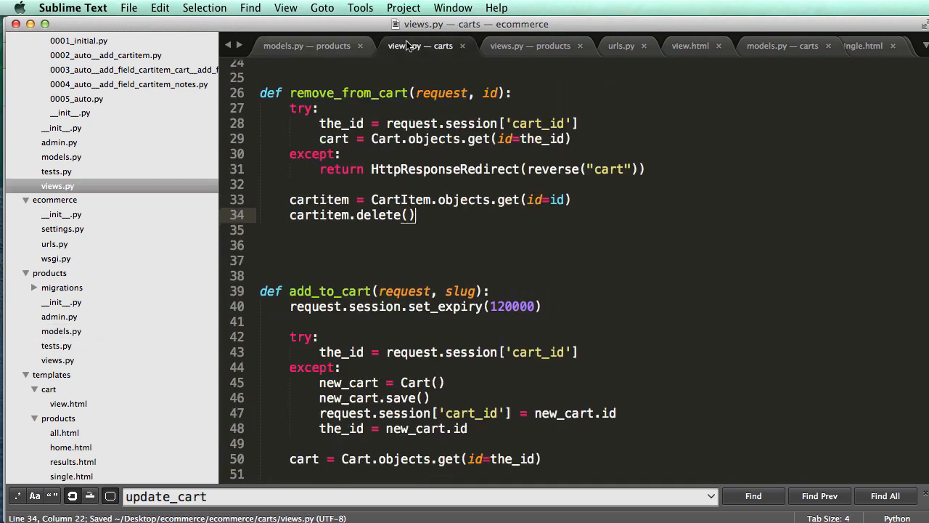
Check the CartItem model, then add a '#send "success message"' comment before the redirect.
click(788, 45)
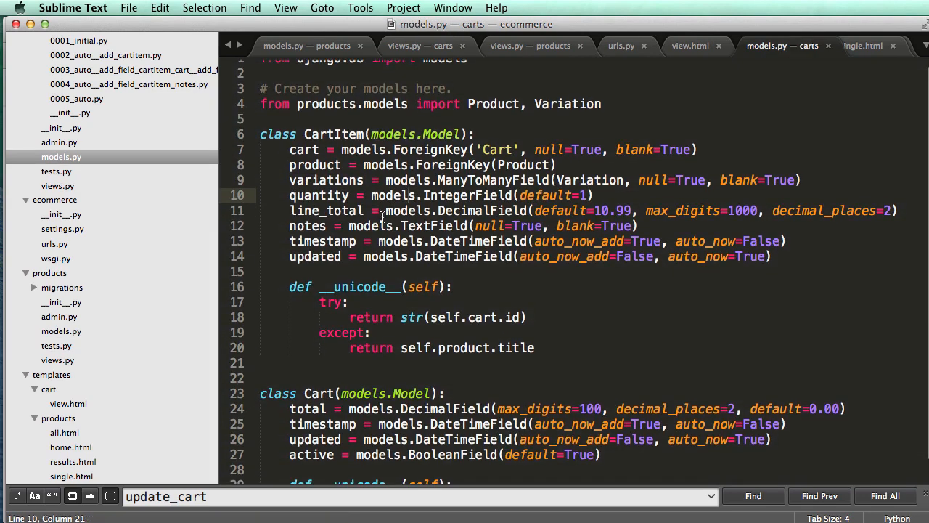
click(302, 241)
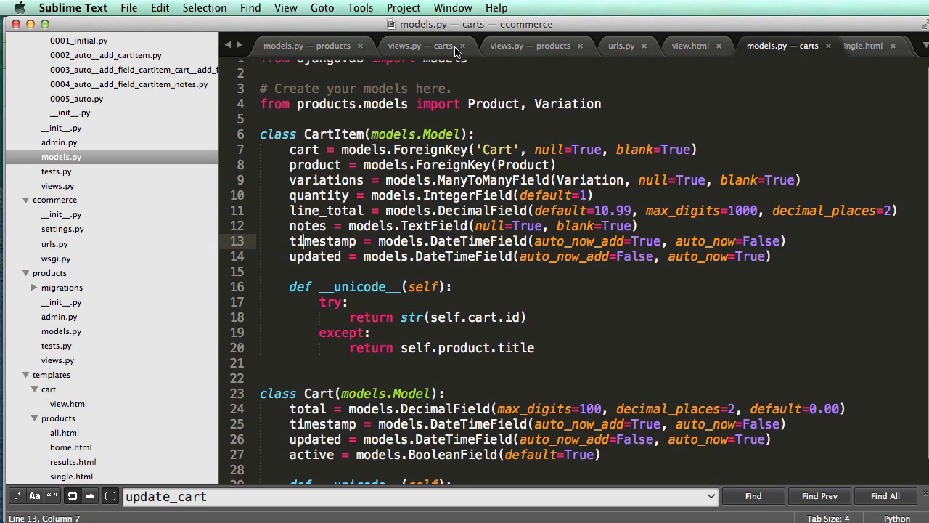
click(424, 45)
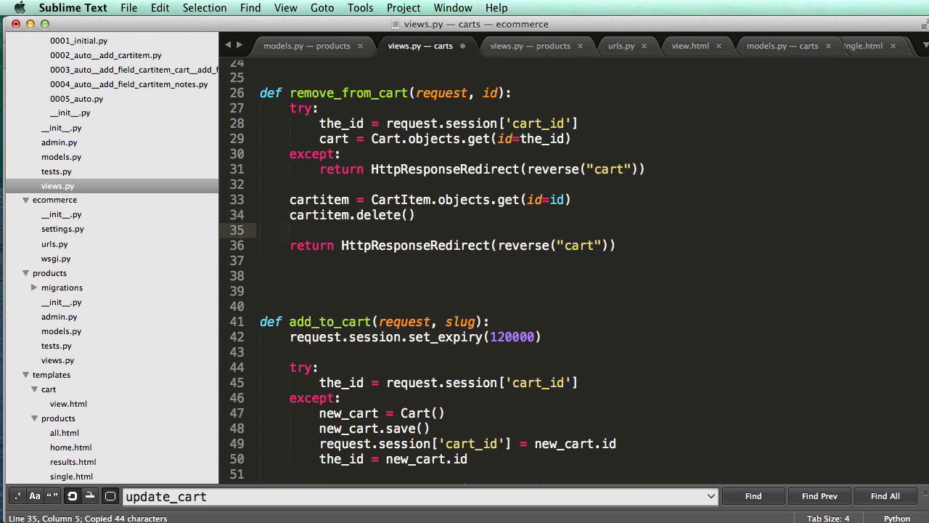
text(#send "su)
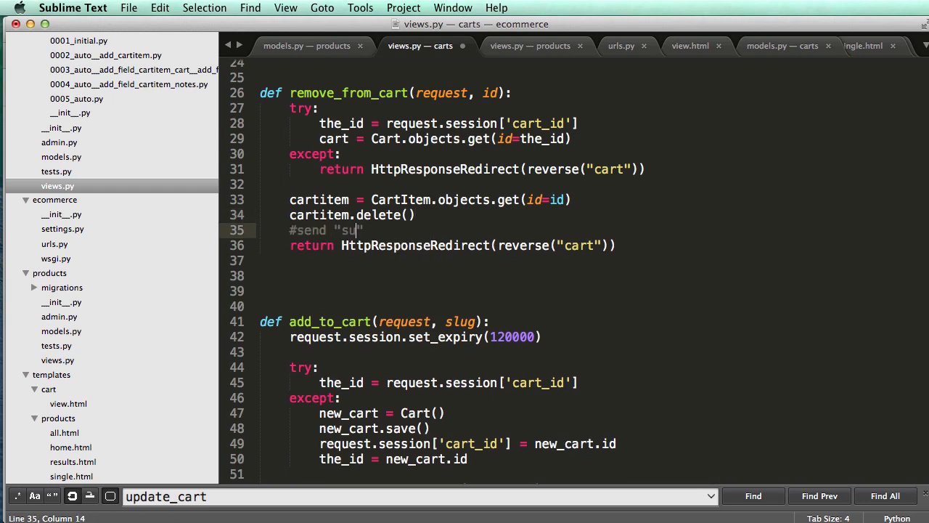
text(ccess message")
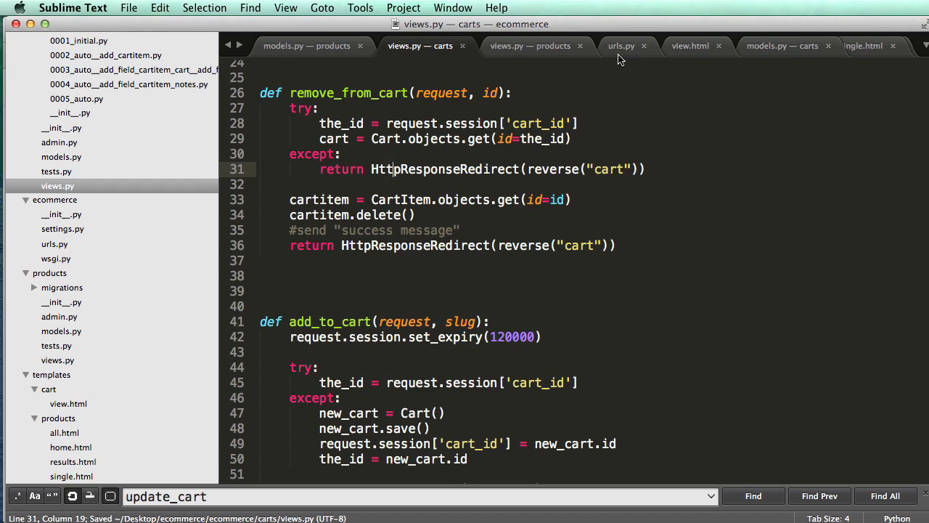
In urls.py, route r'^cart/(?P<id>\d+)/$' to carts.views.remove_from_cart, named remove_from_cart.
click(626, 45)
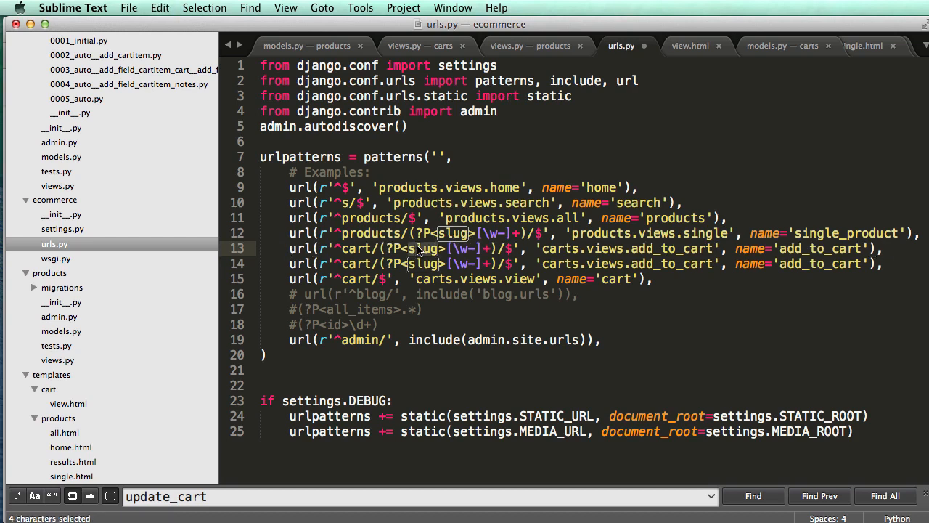
text(id)
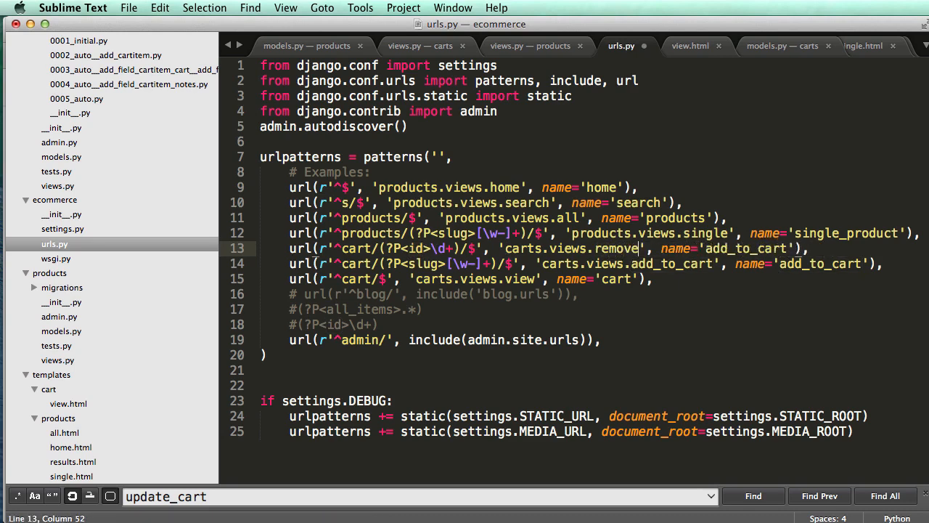
text(_from_cart)
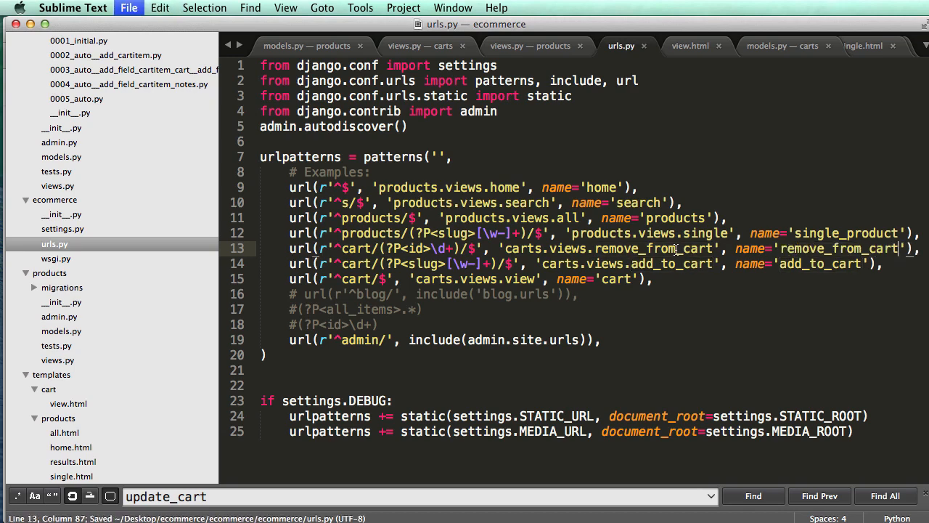
click(689, 45)
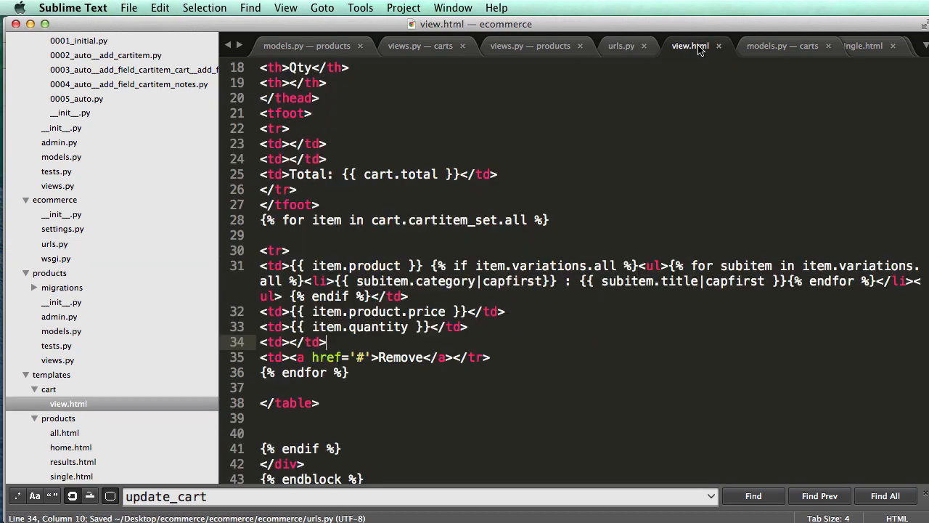
Glance at the cart models file and return to remove_from_cart in views.py.
click(786, 45)
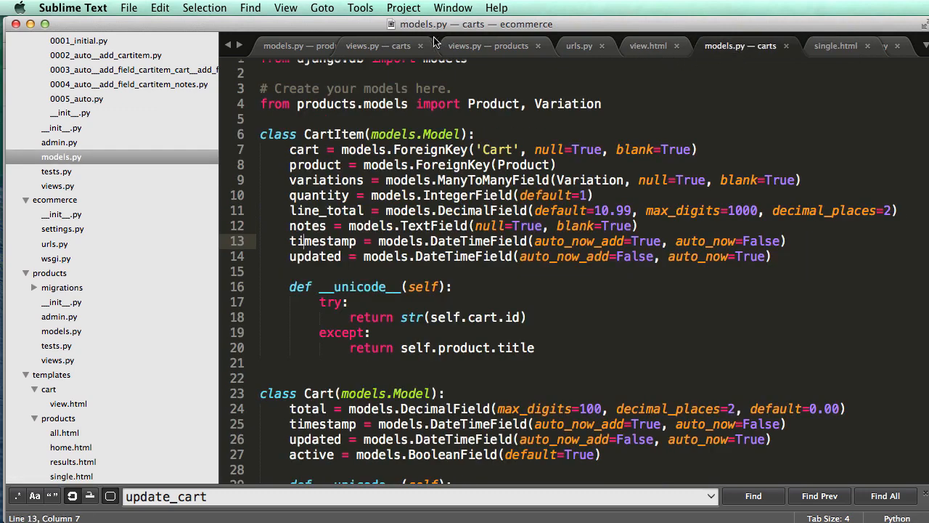
click(401, 45)
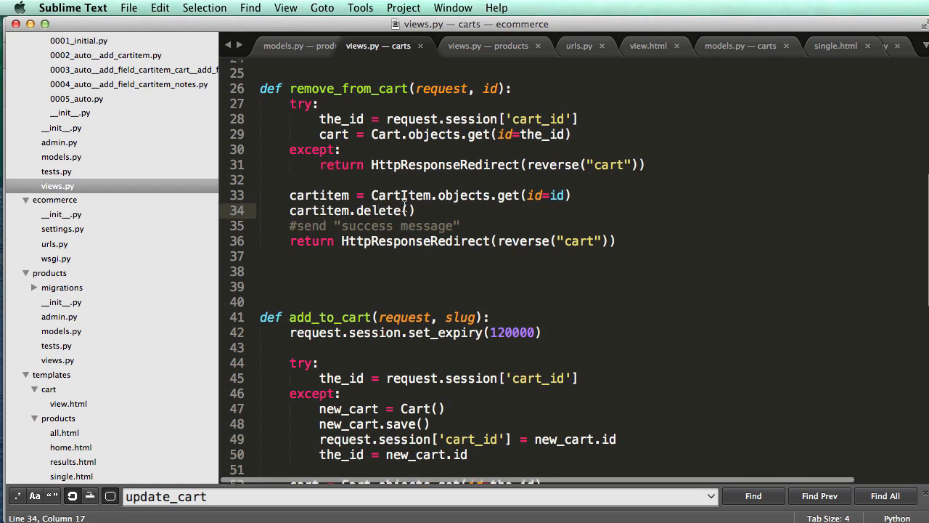
mouse_move(436, 195)
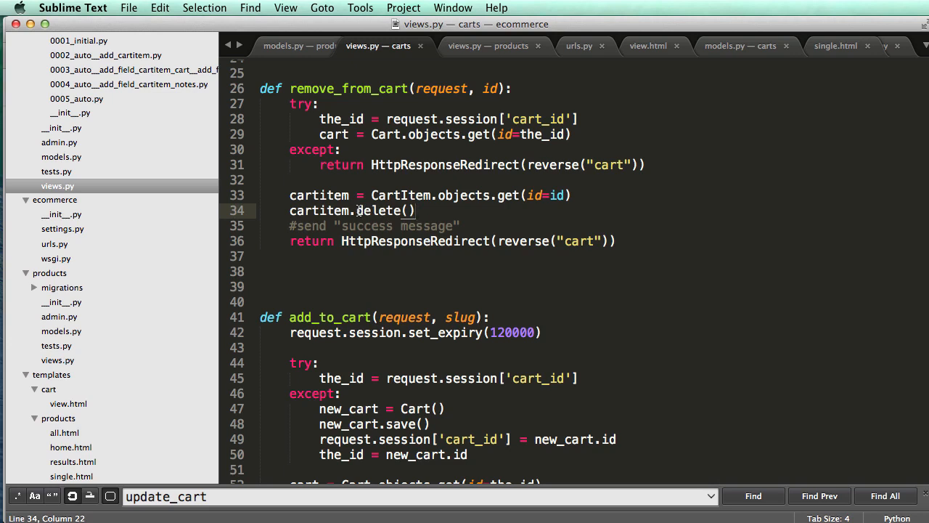
Replace cartitem.delete() with cartitem.cart = None and cartitem.save(), then revisit urls.py.
key(cmd+/)
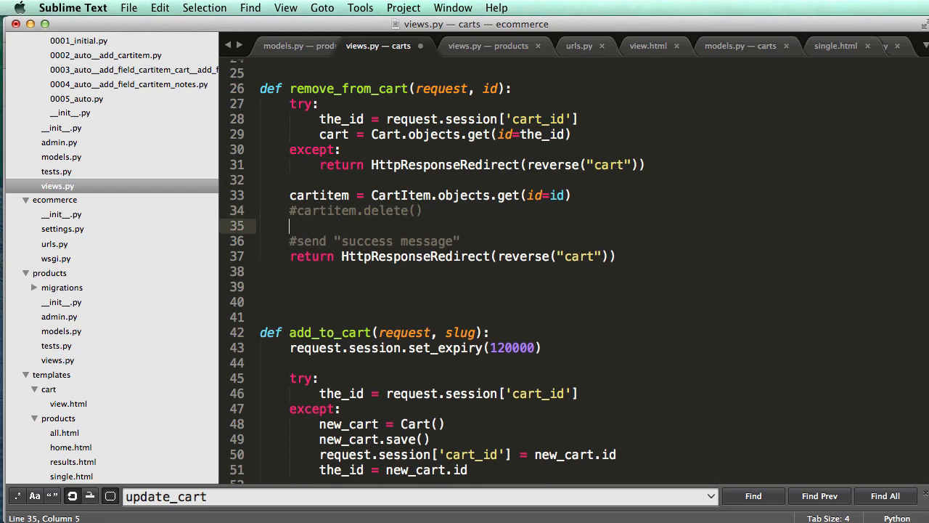
text(cartitem.cart)
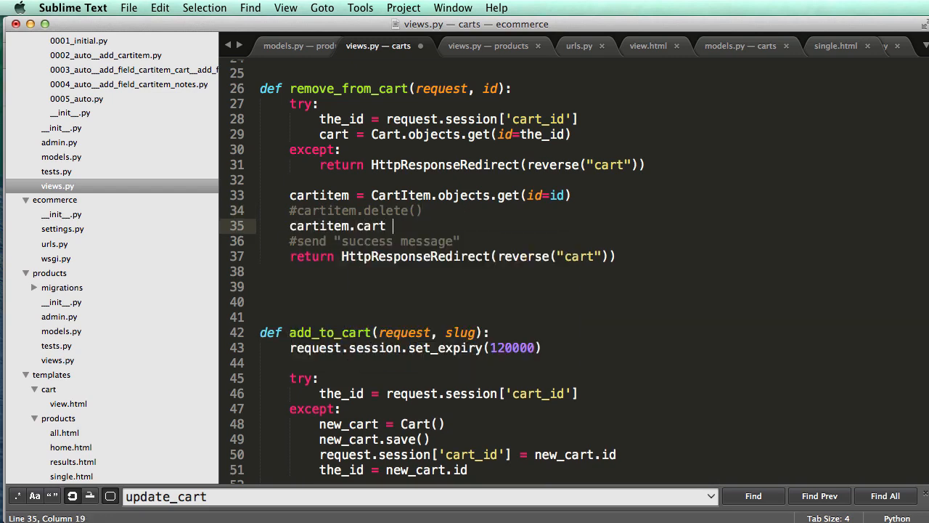
text(= None)
text(cartitem.)
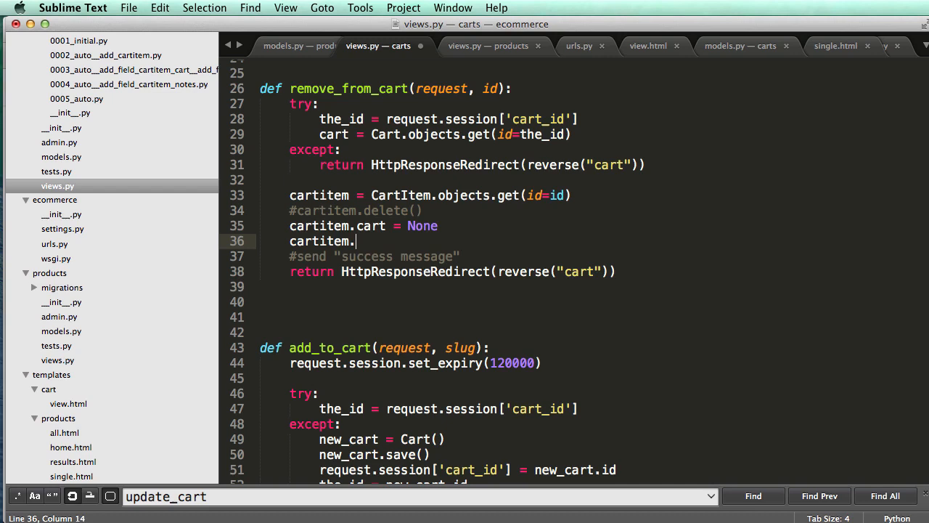
text(save())
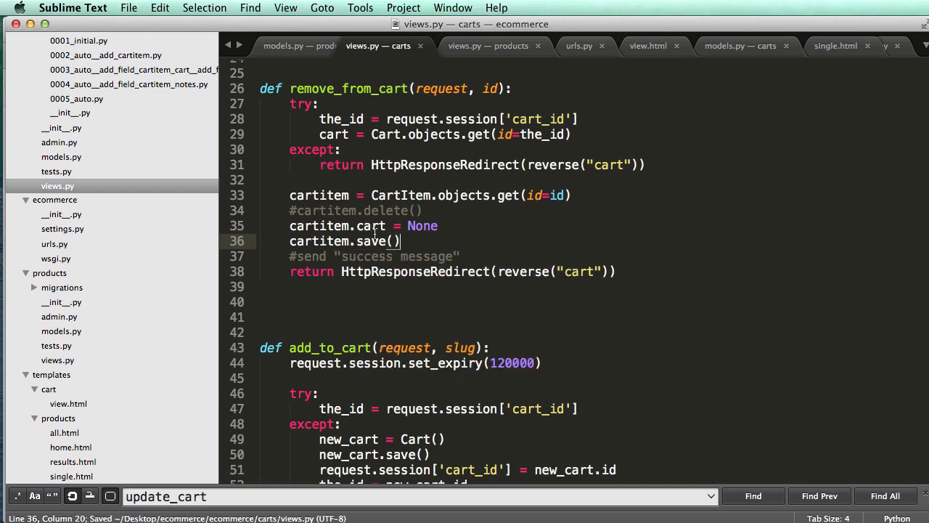
mouse_move(395, 226)
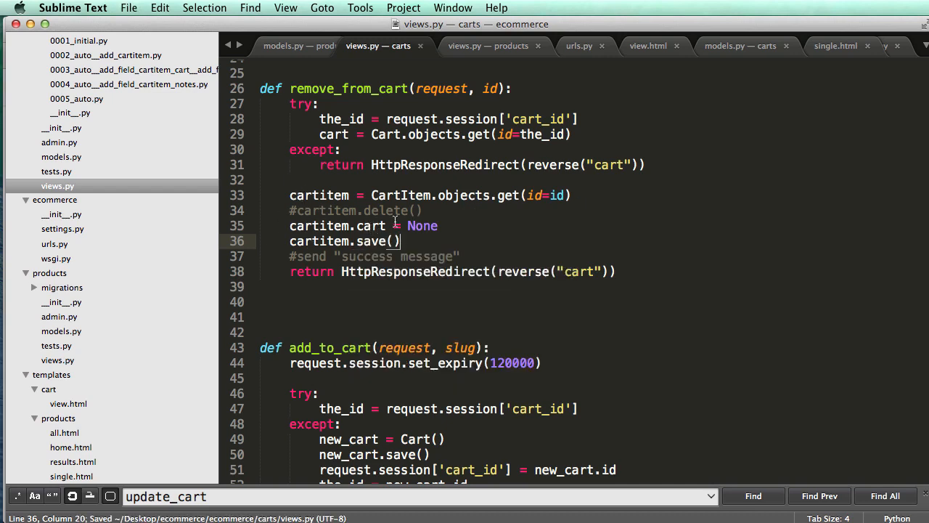
mouse_move(432, 200)
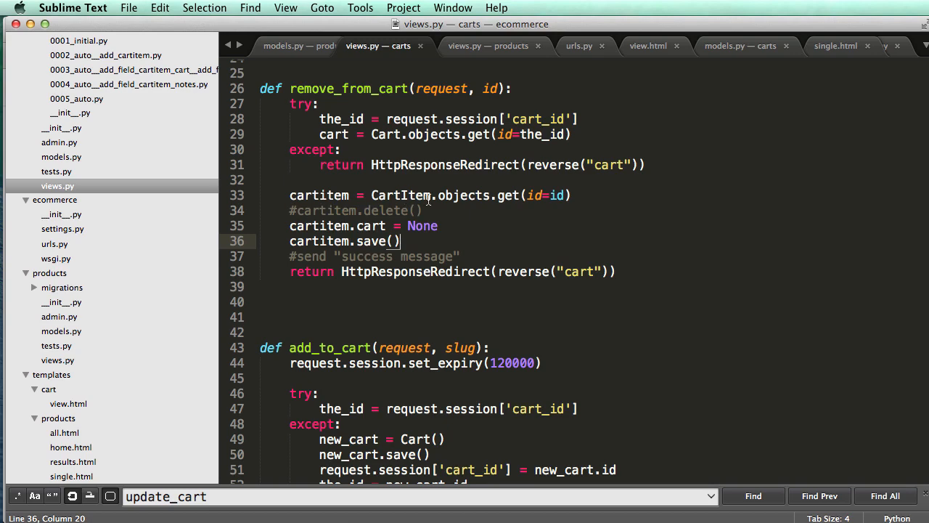
click(578, 45)
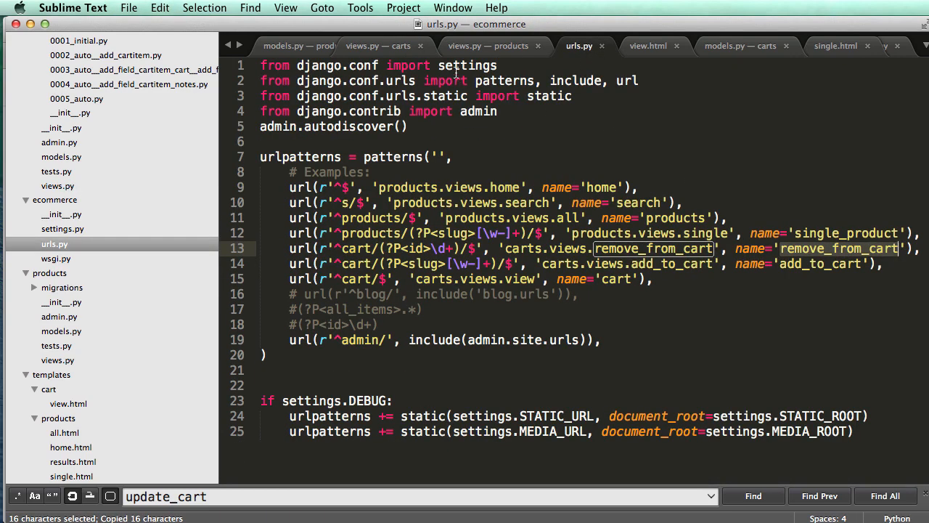
click(651, 45)
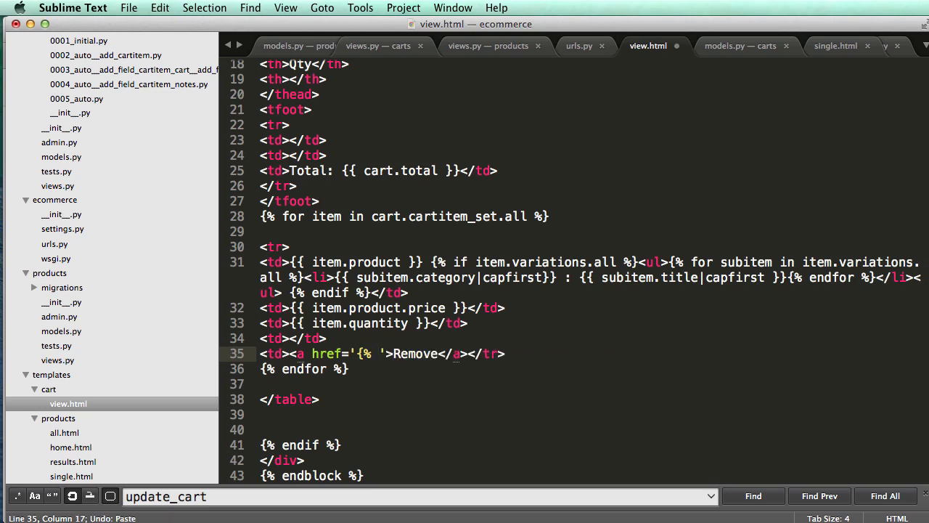
Point the Remove link to {% url "remove_from_cart" item.id %} in view.html.
text(url "remove_from_cart" item)
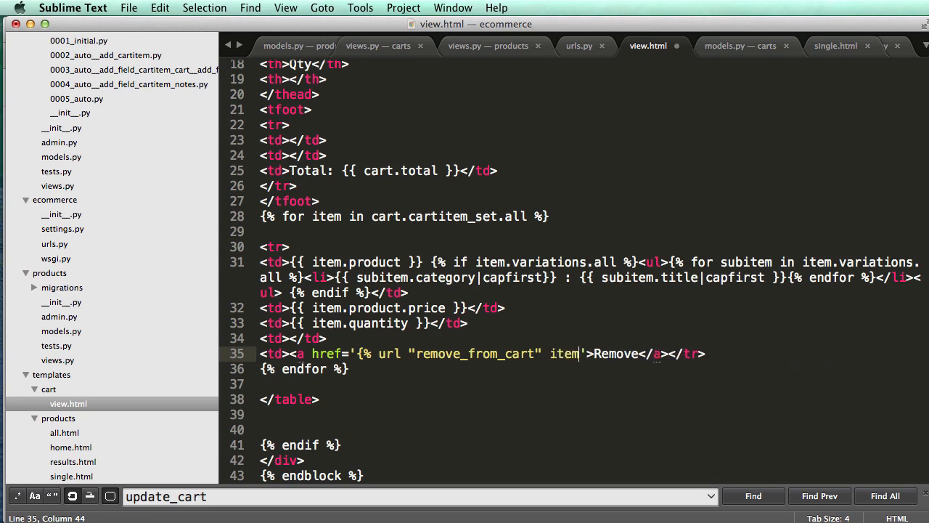
text(.id %})
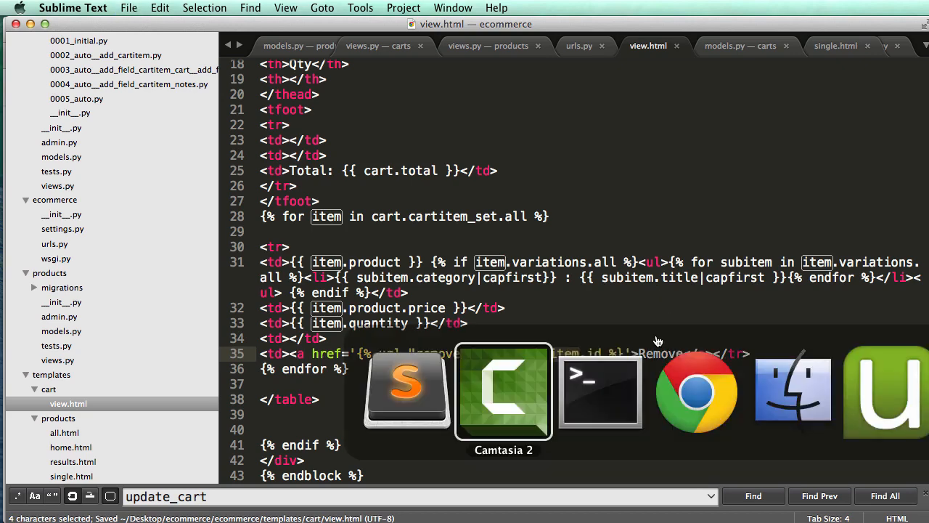
Remove the last cart item and the medium green Product 1 item in Chrome, checking models.py in between.
click(697, 390)
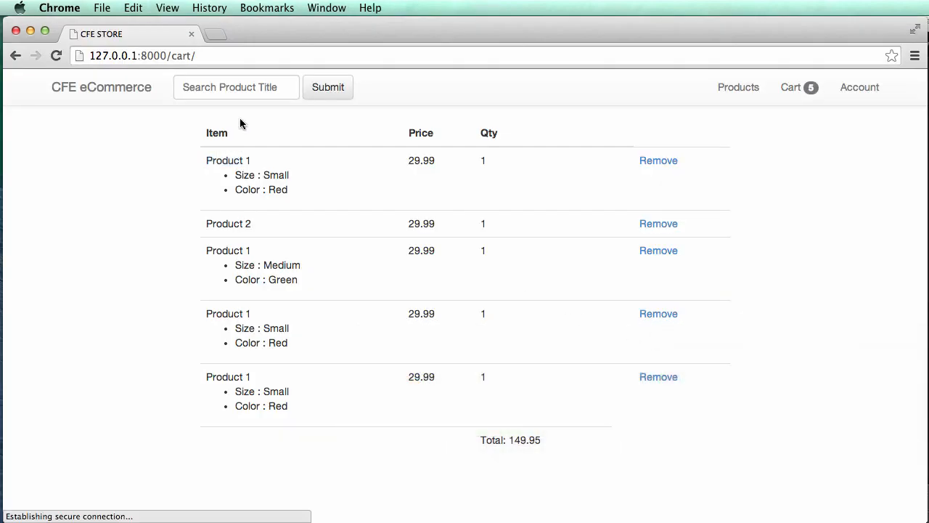
mouse_move(662, 250)
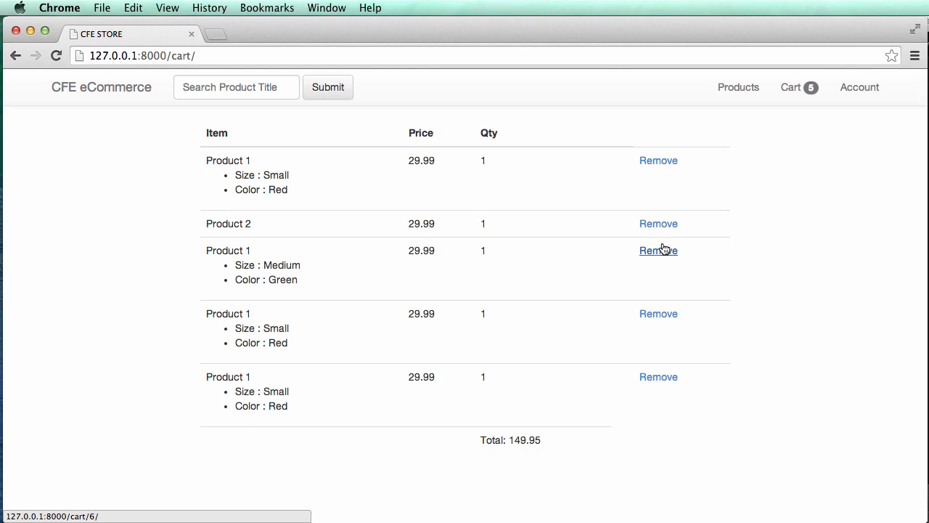
mouse_move(659, 377)
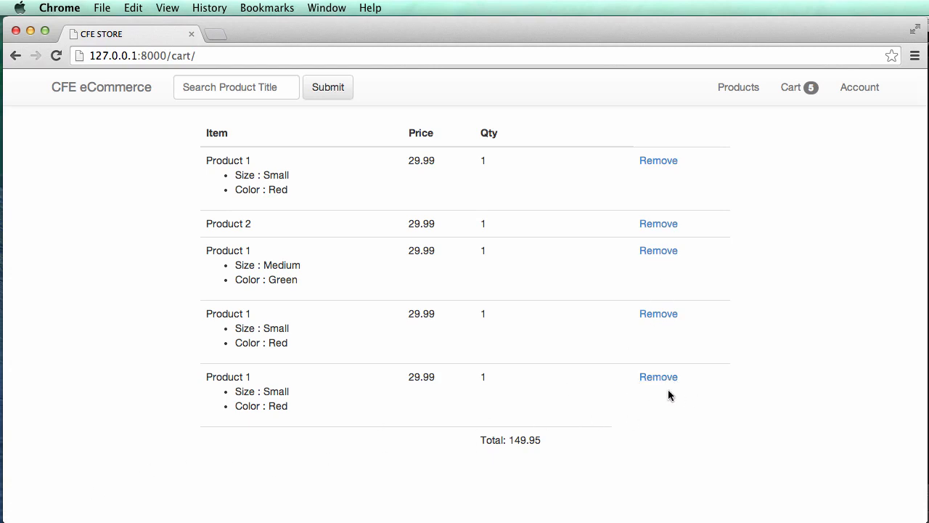
mouse_move(659, 250)
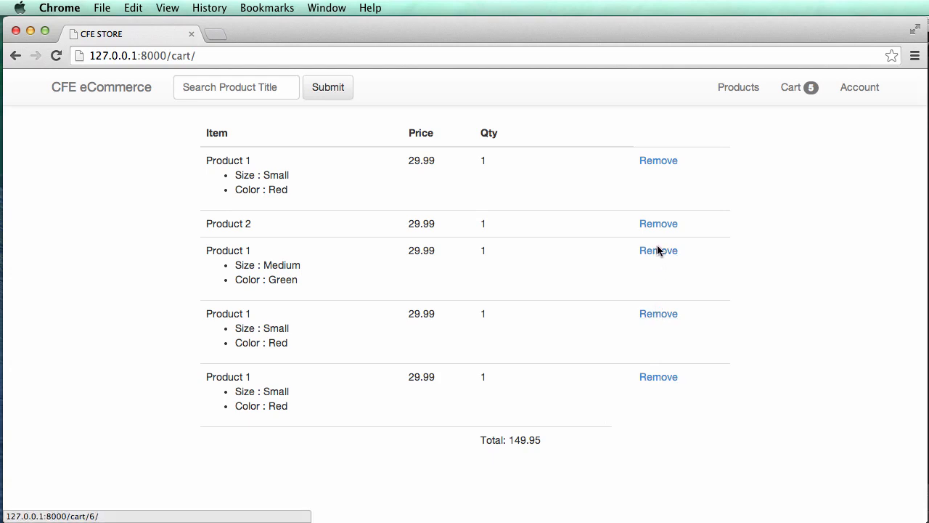
mouse_move(653, 386)
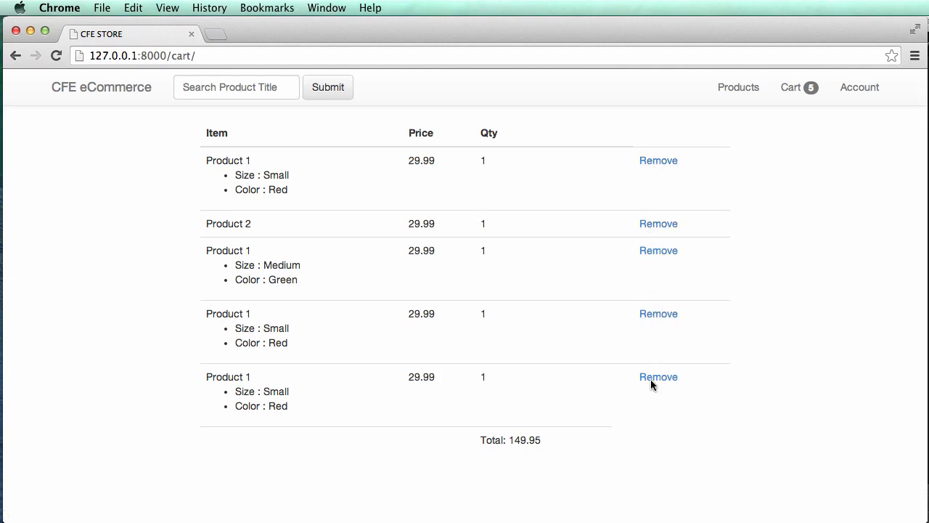
click(660, 377)
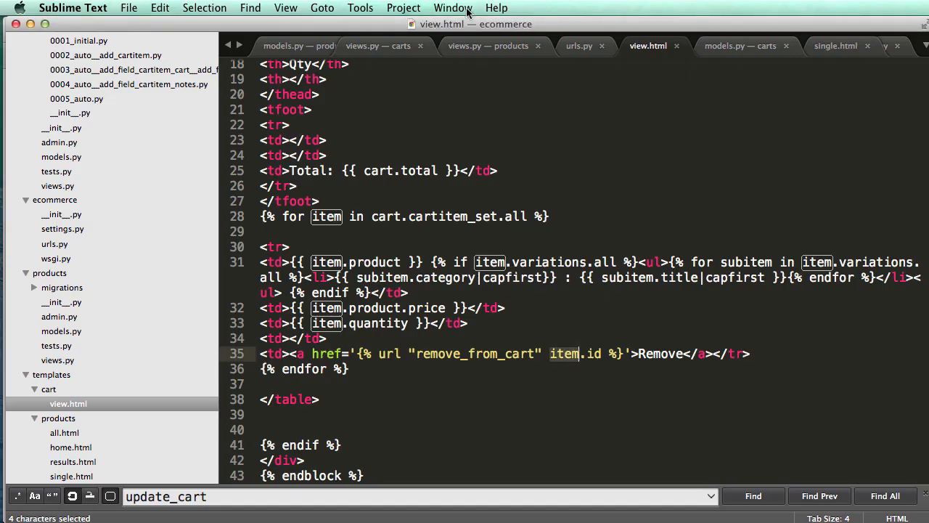
click(748, 45)
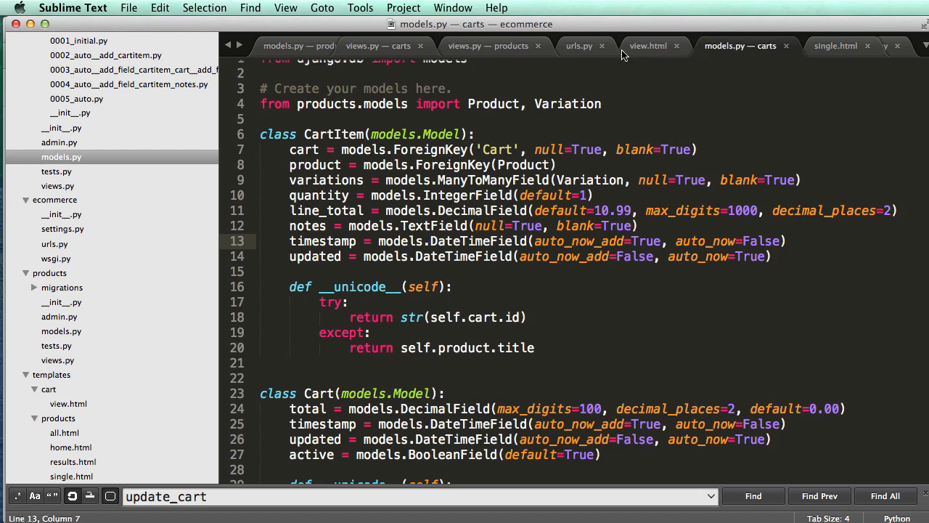
click(654, 45)
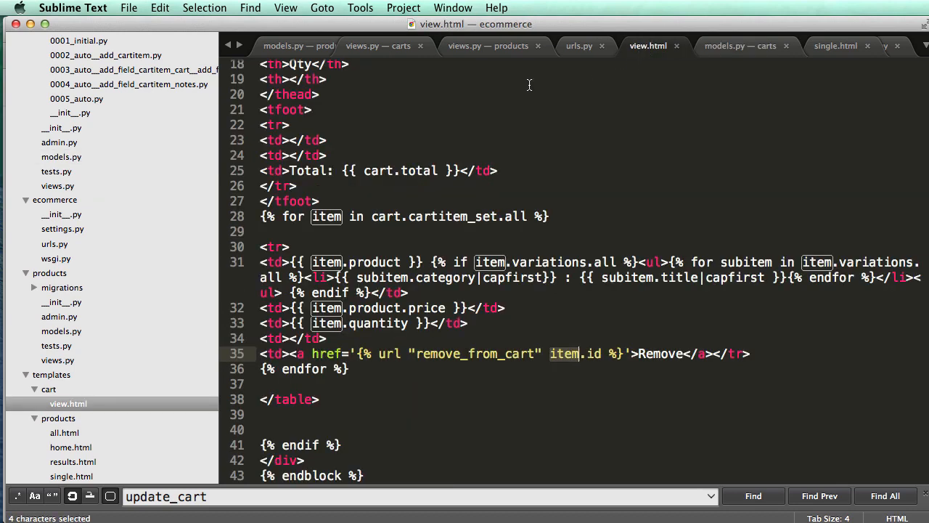
click(376, 45)
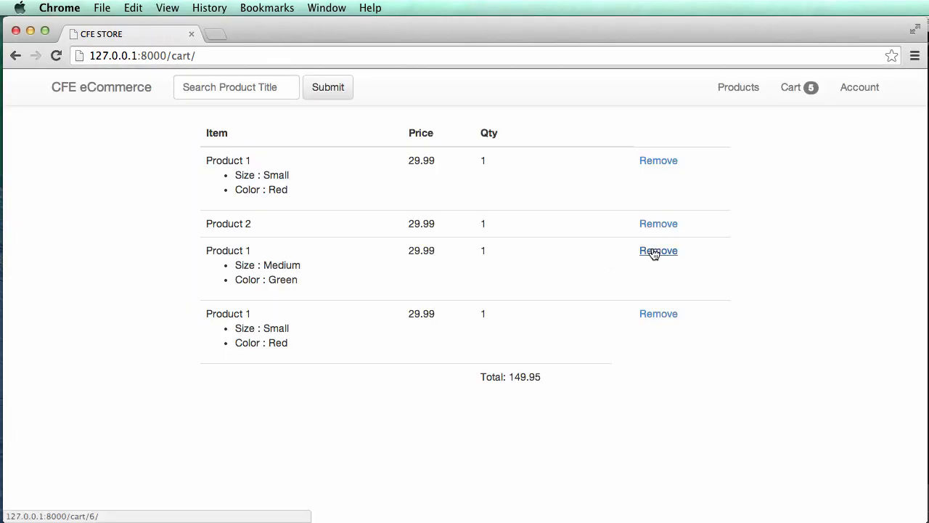
click(658, 249)
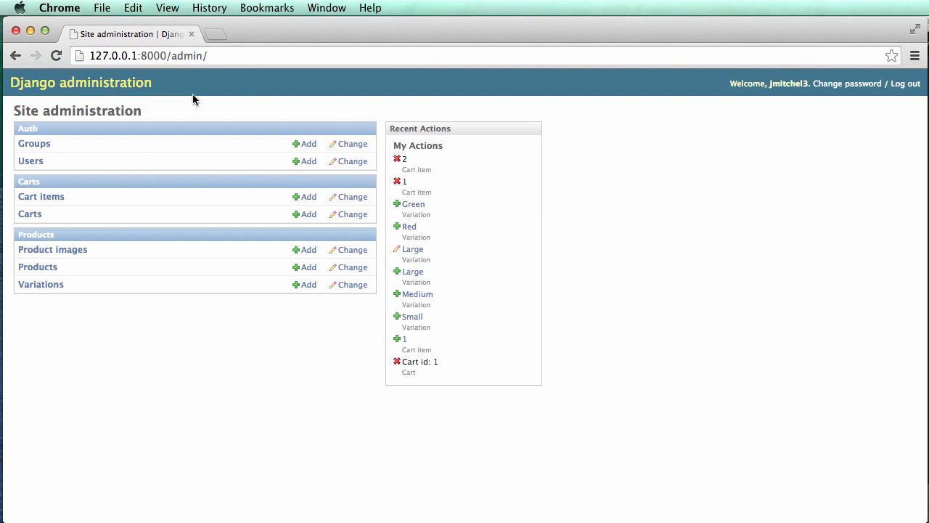
Inspect Product 1 and another cart item in Django admin to check their Cart field.
click(40, 196)
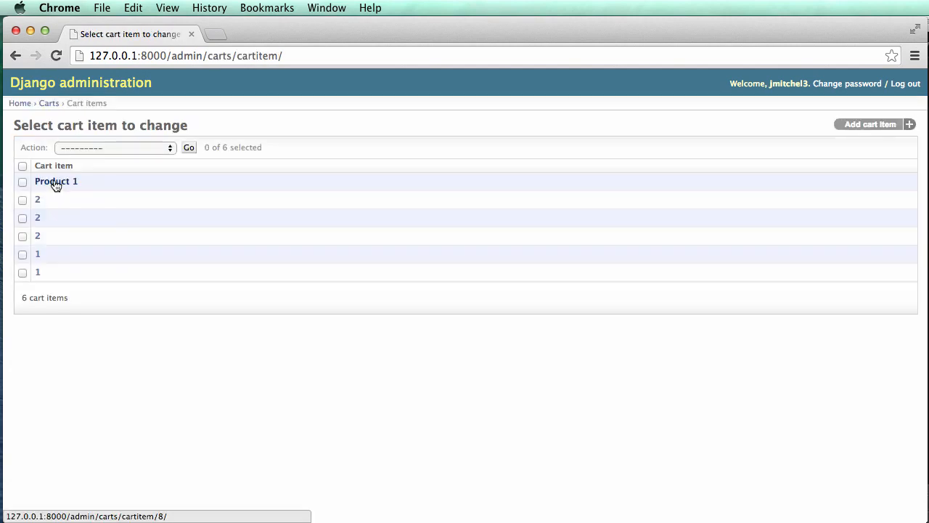
click(56, 181)
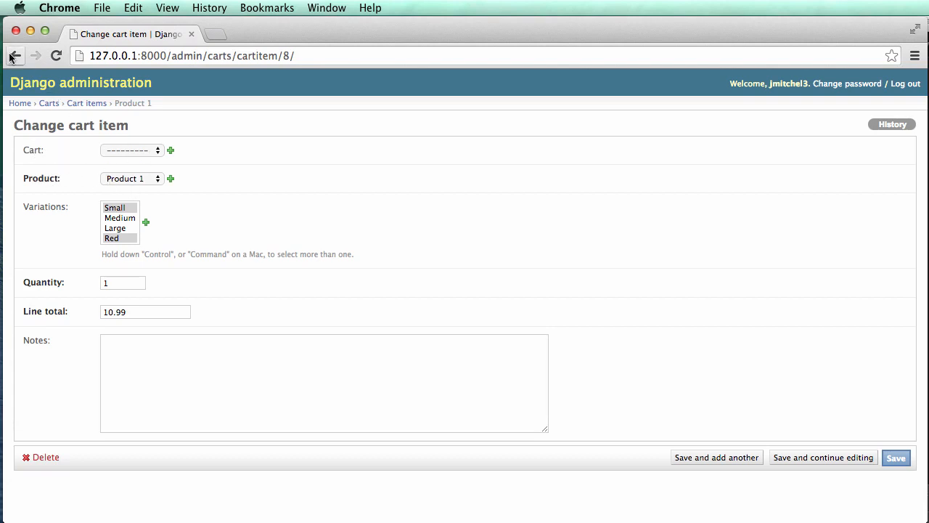
click(16, 52)
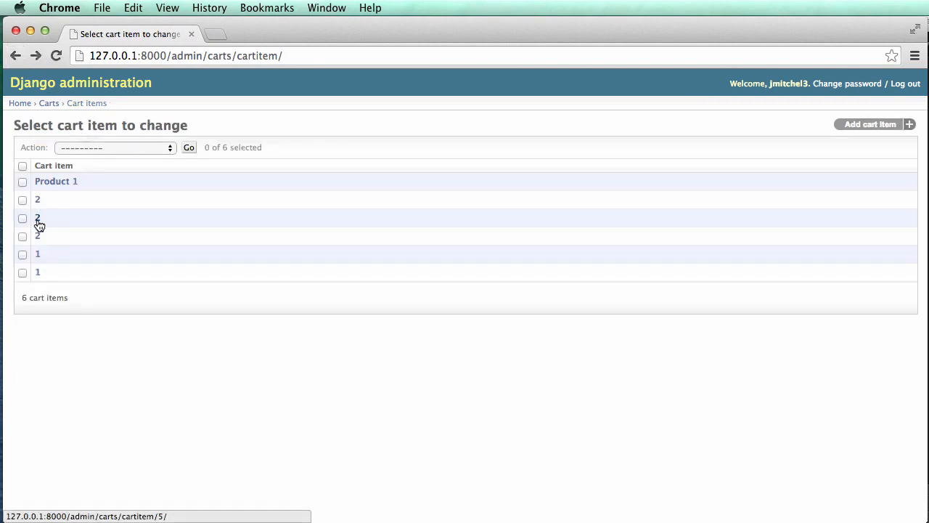
click(55, 180)
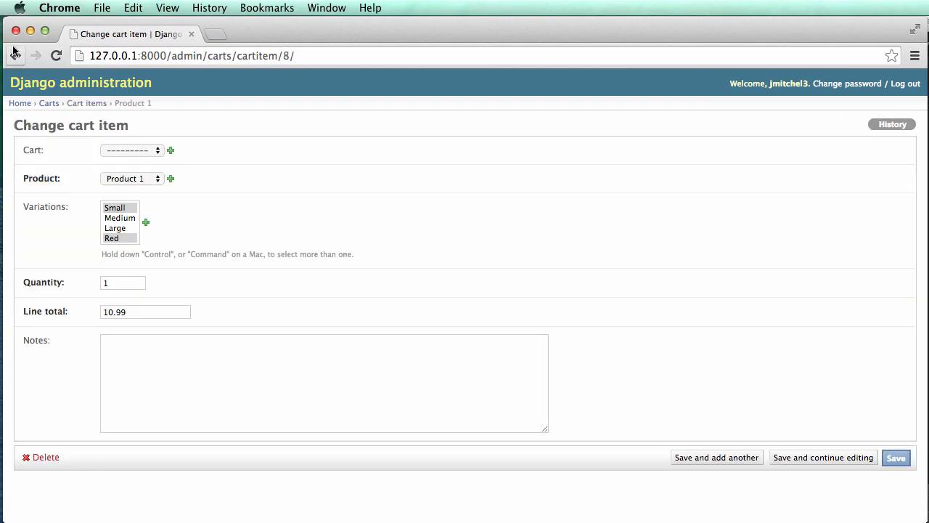
click(21, 55)
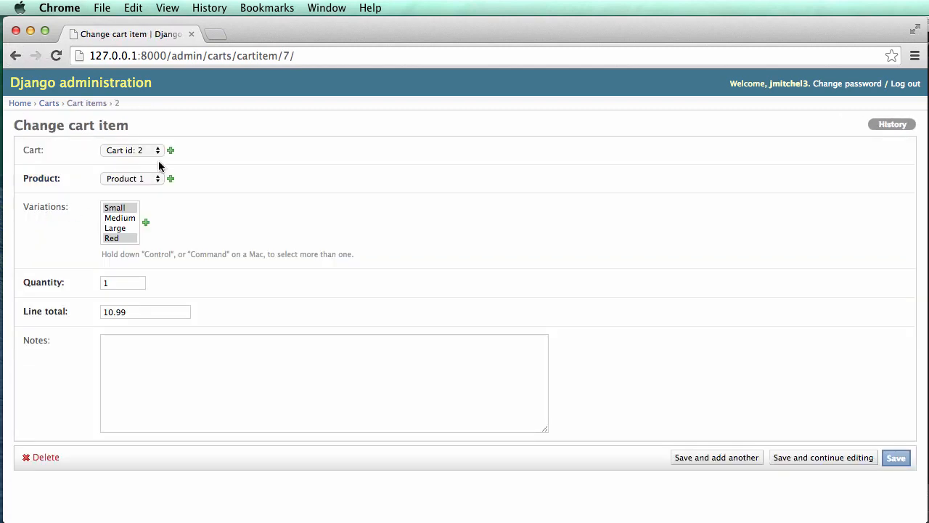
click(72, 82)
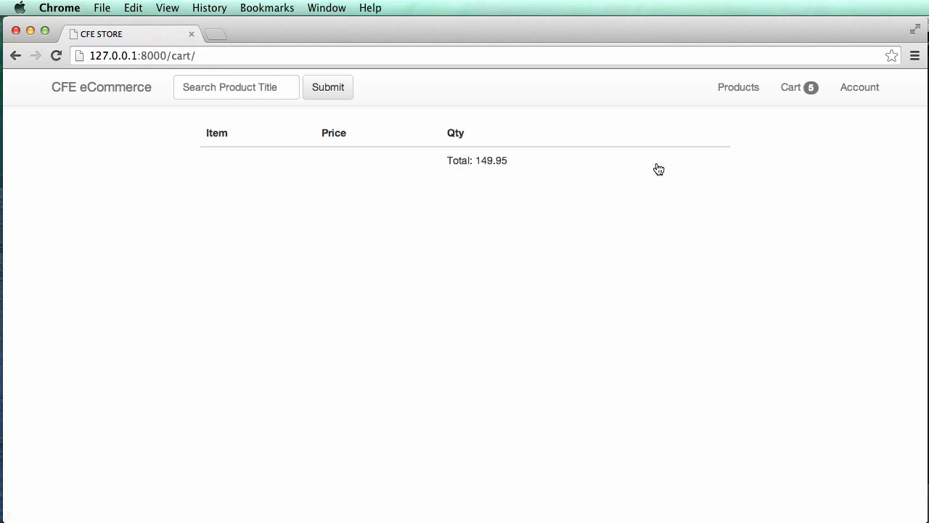
Reassign the Product 1 cart item to a cart in admin and reload the cart page.
double_click(180, 55)
text(dmin)
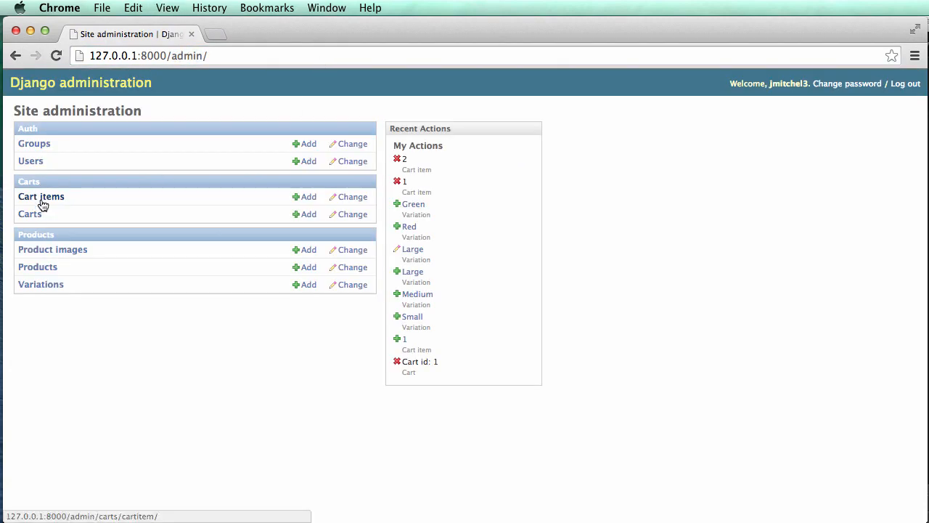
click(41, 196)
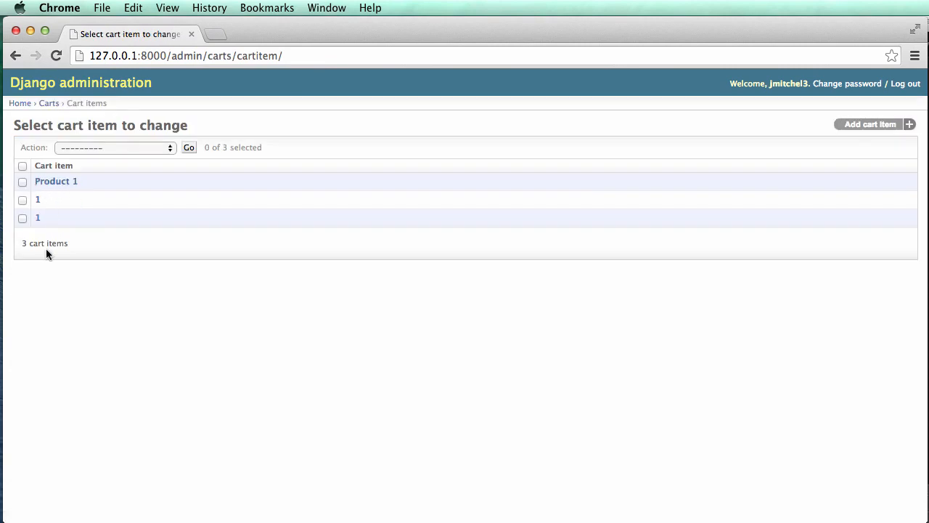
click(55, 180)
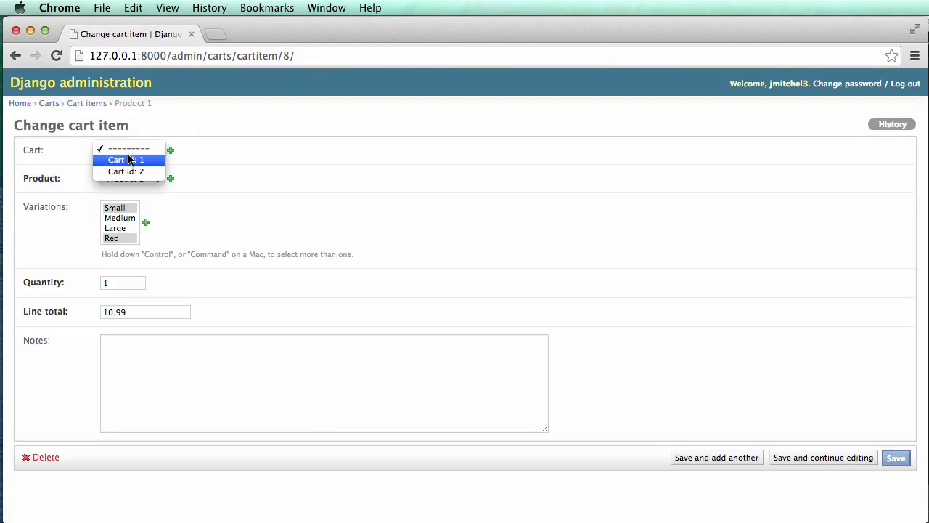
click(897, 458)
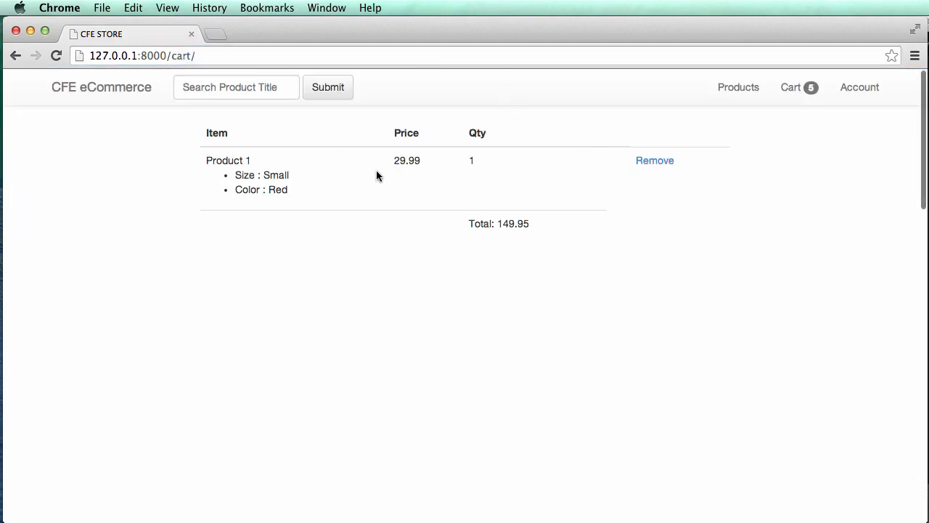
key(cmd+tab)
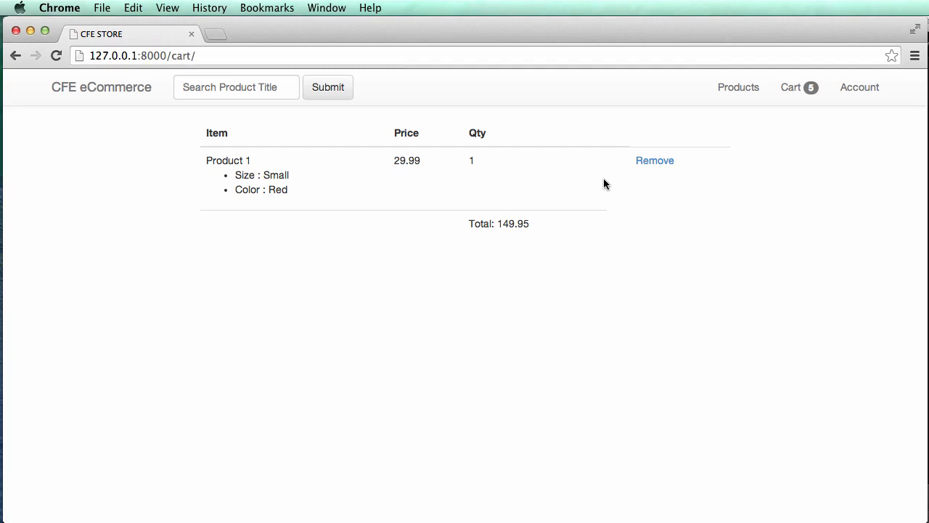
Add Product 1 (Small, Red) to the cart from its product page, landing on the cart page.
click(655, 160)
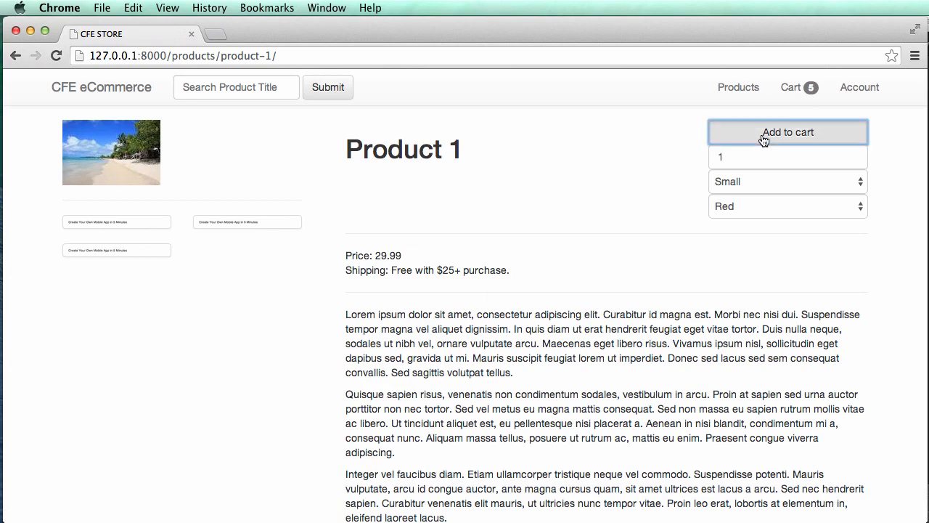
click(790, 87)
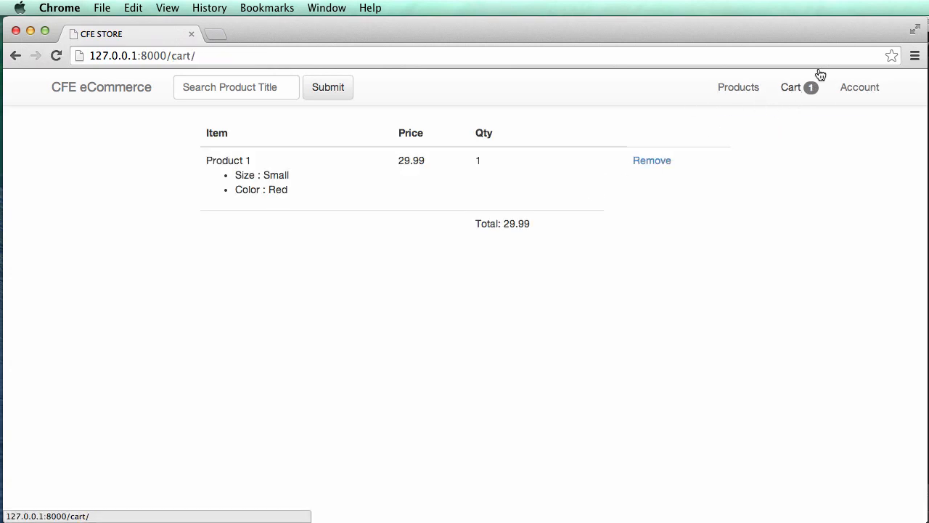
mouse_move(446, 175)
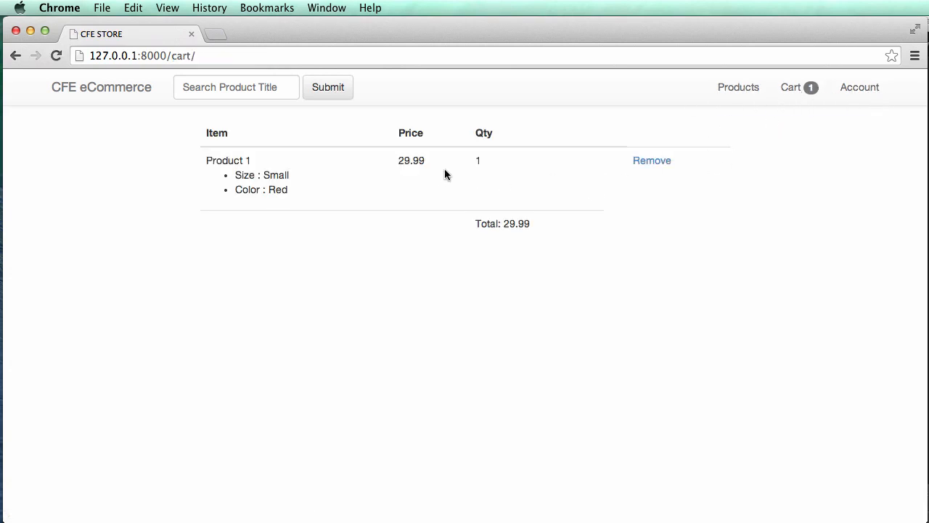
mouse_move(684, 194)
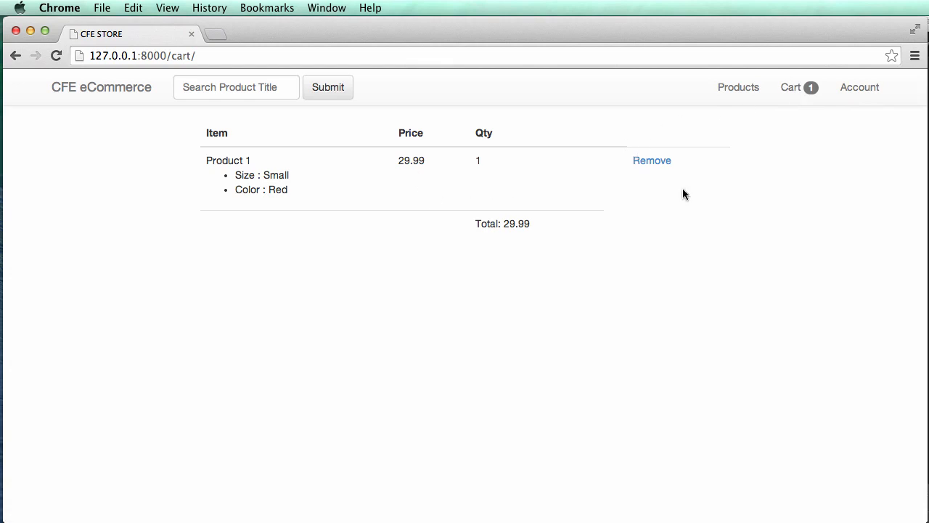
mouse_move(363, 229)
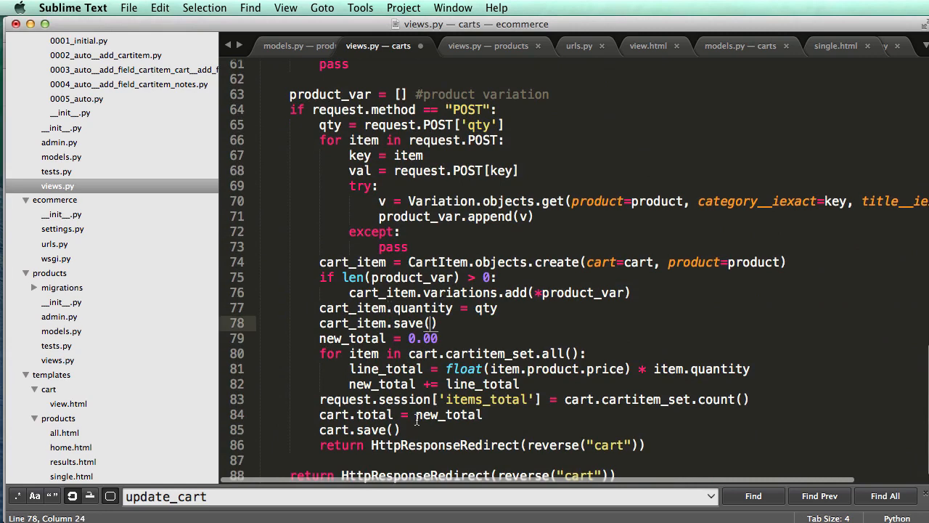
Cut the new_total/items_total recalculation block (lines 79-85) out of the add-to-cart view in views.py.
drag(319, 355, 401, 430)
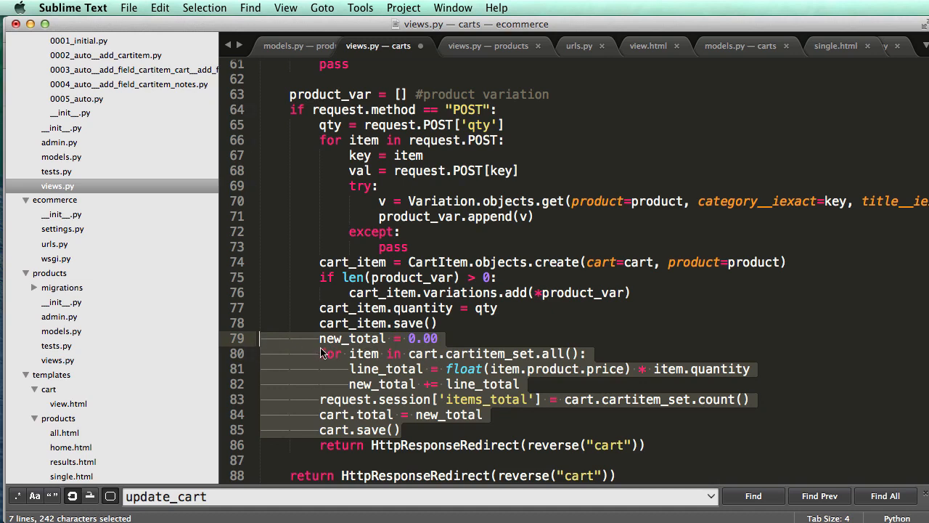
mouse_move(340, 342)
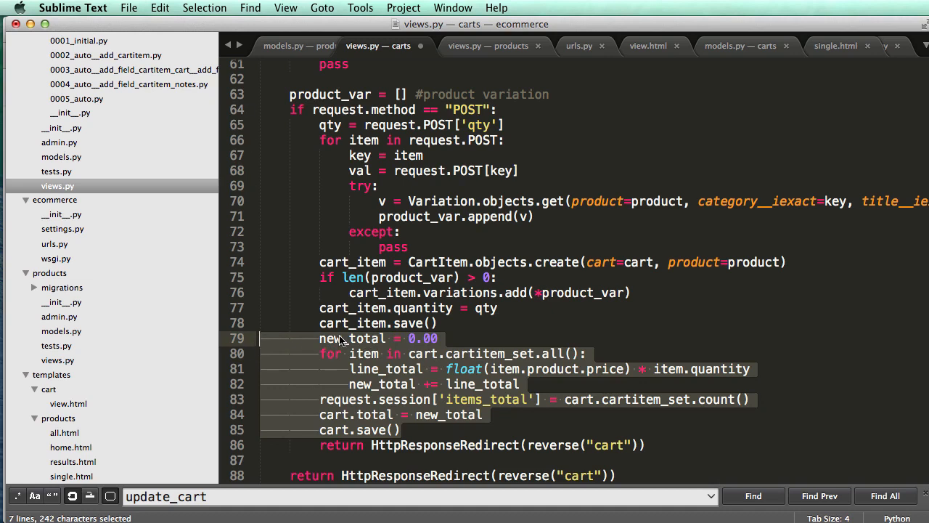
mouse_move(528, 456)
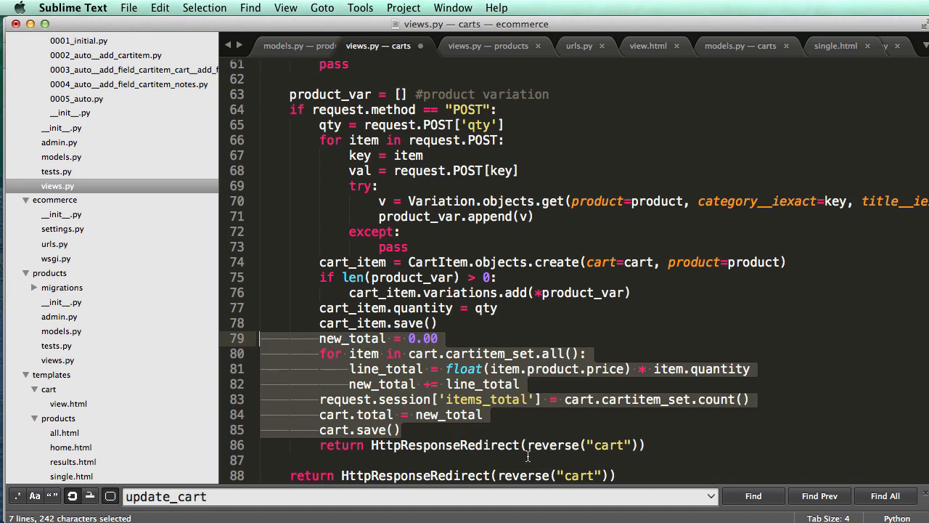
key(cmd+x)
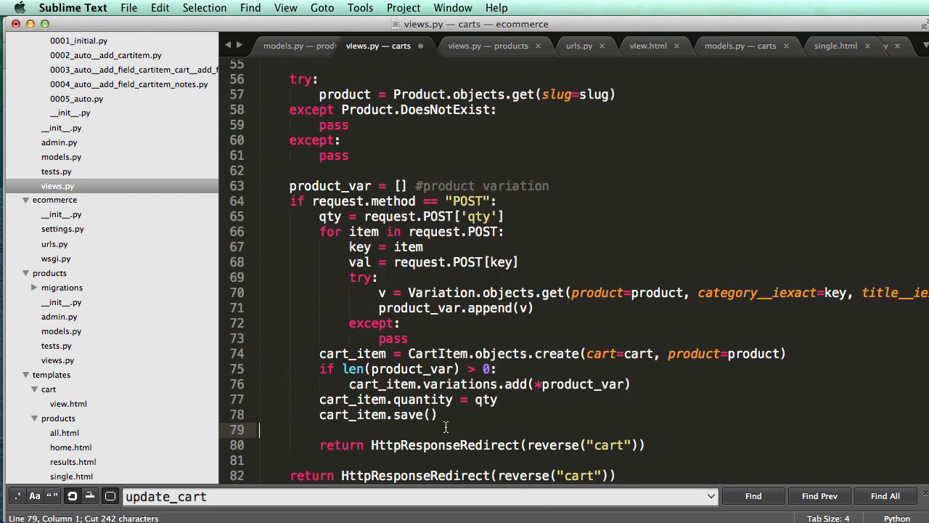
scroll(up, 3)
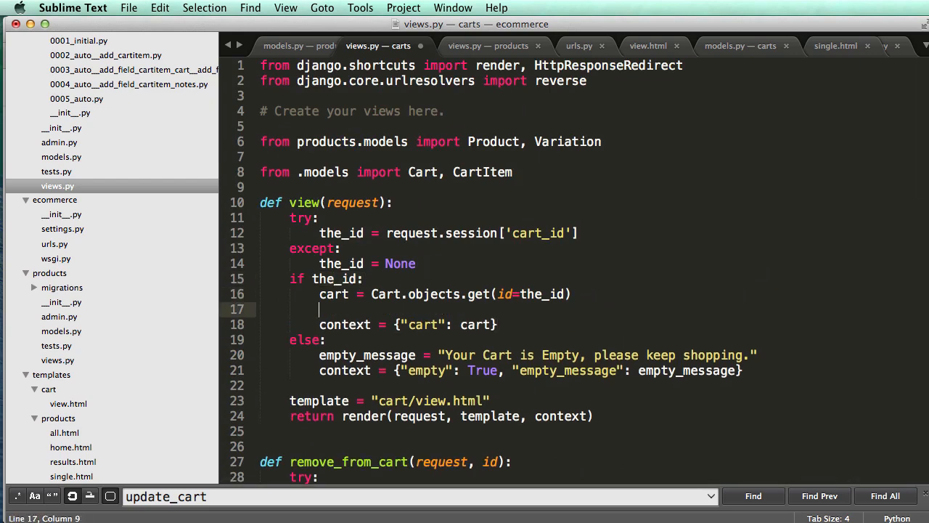
Place the total-recalculation block in the cart view after Cart.objects.get, save views.py and switch to Chrome.
text(new_total = 0.00)
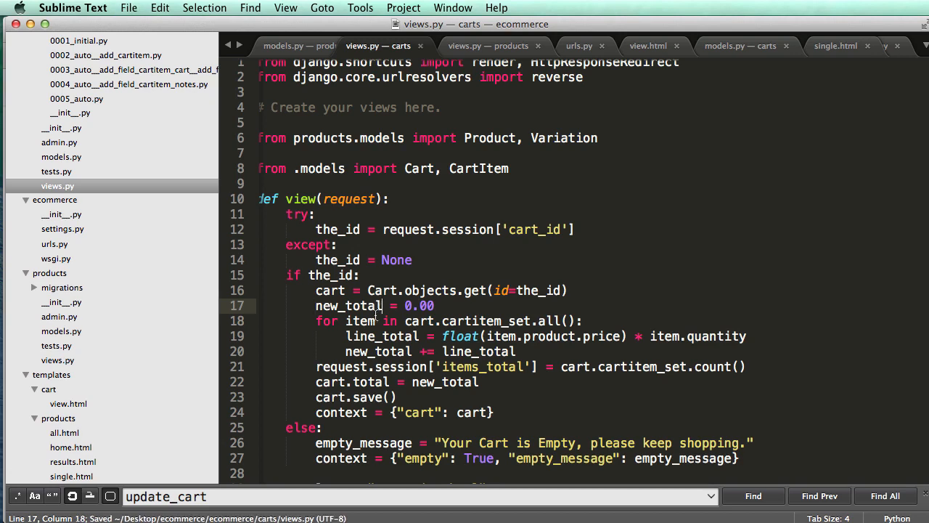
click(324, 290)
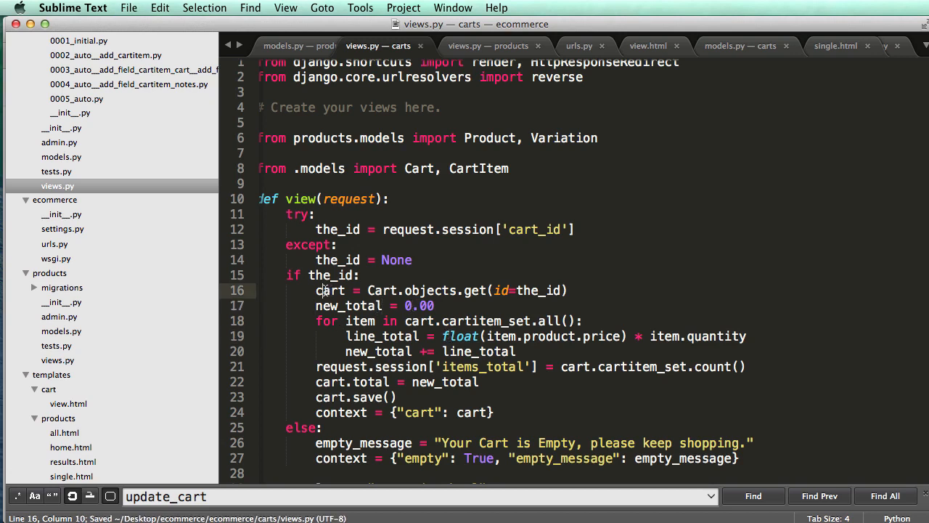
double_click(329, 291)
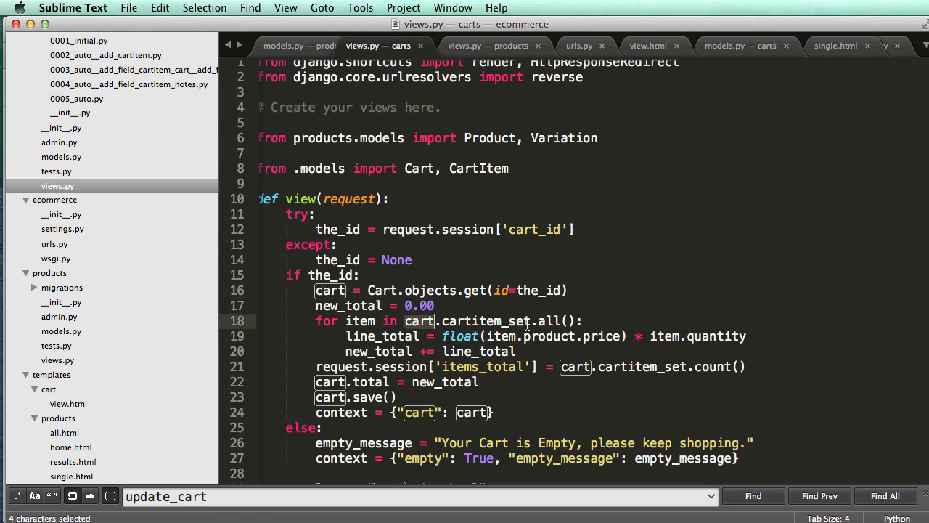
mouse_move(418, 329)
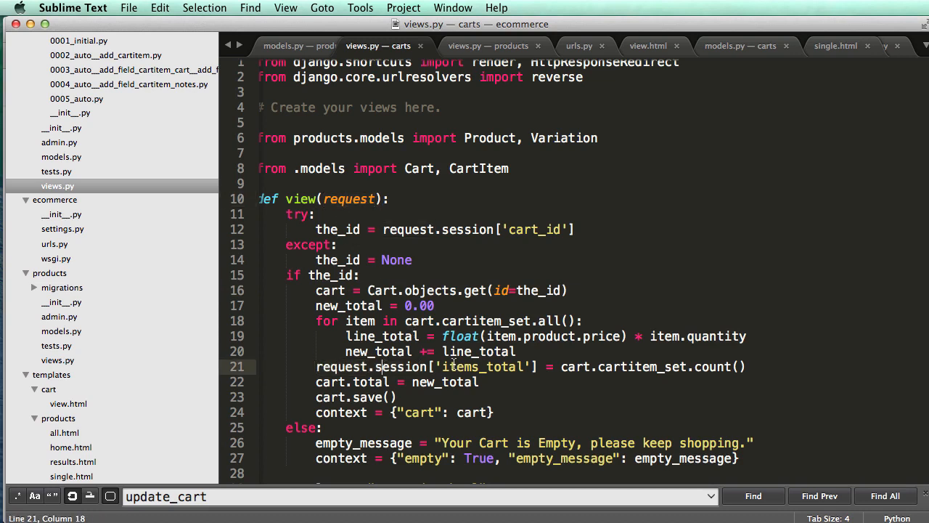
double_click(482, 366)
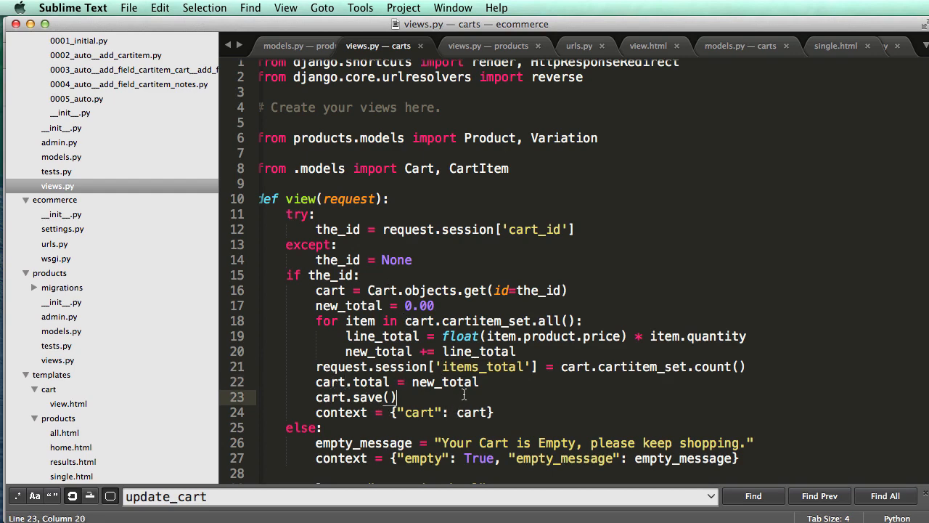
key(cmd+tab)
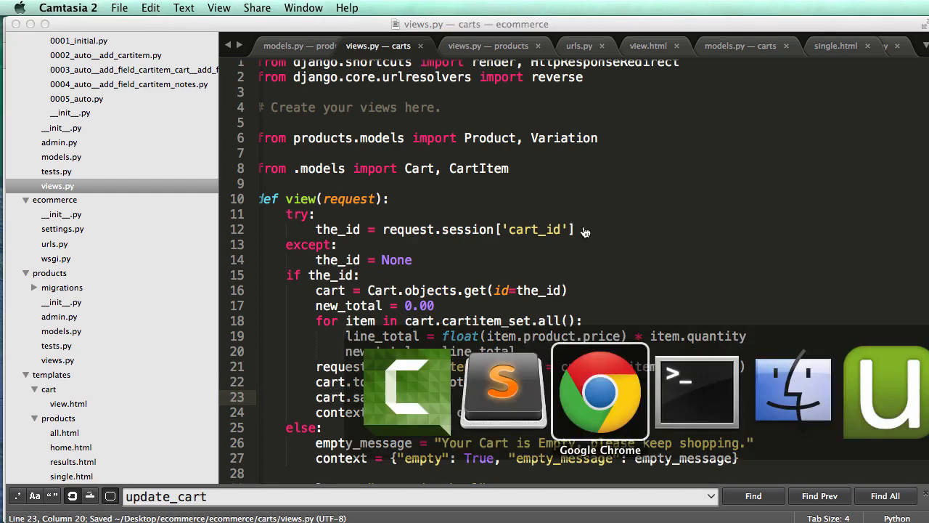
click(599, 392)
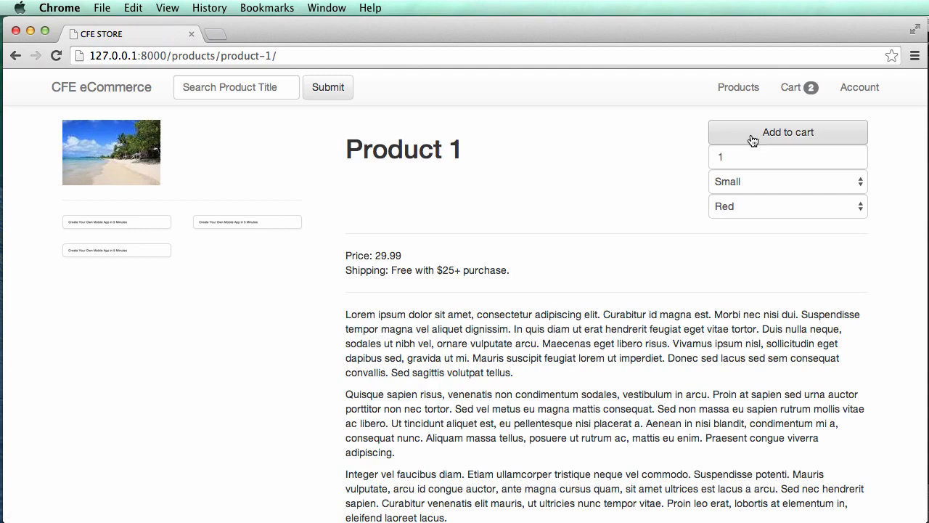
Add another Product 1 (Small, Red) to the cart from its product page.
click(787, 131)
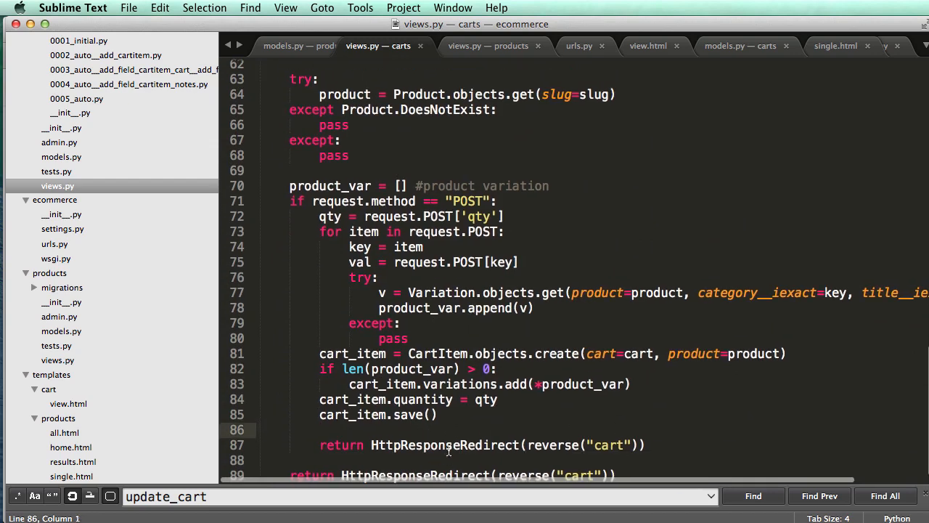
Add a '# success message' comment above the redirect in the add-to-cart view.
text(# success message)
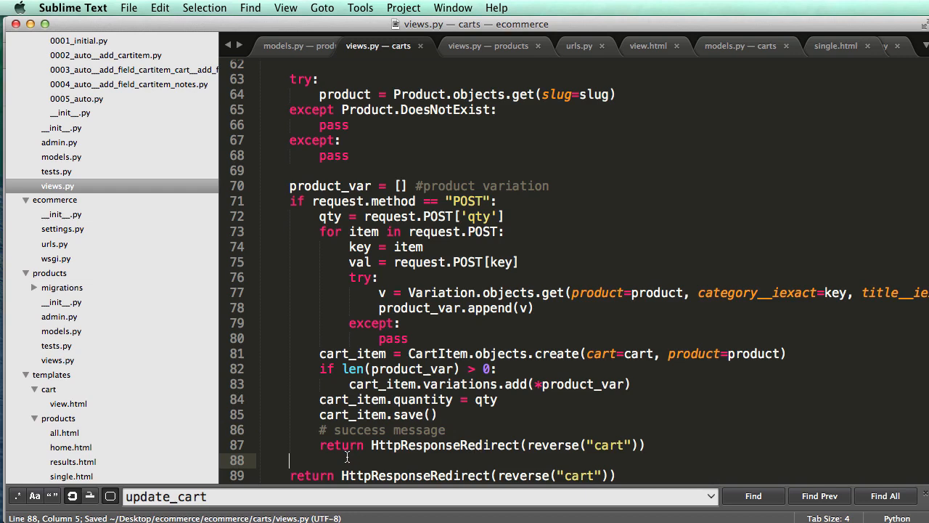
text(#er)
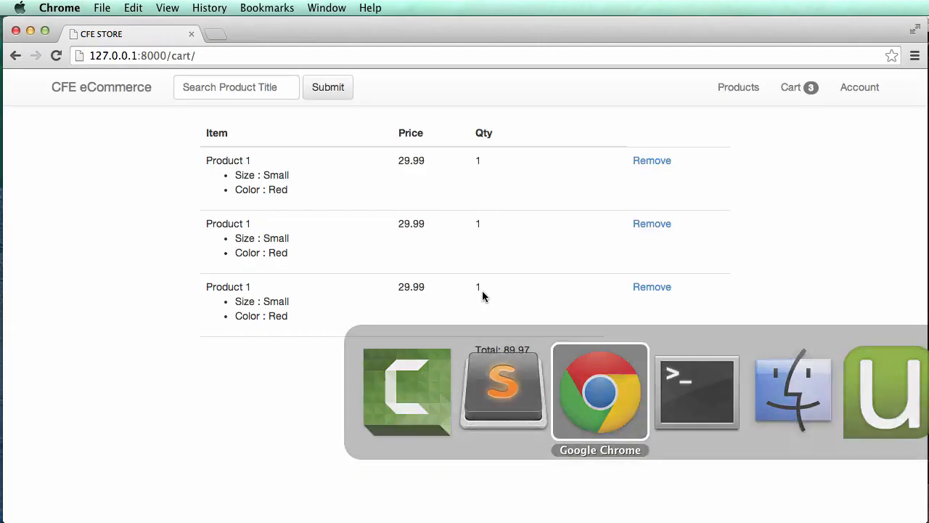
Remove two Product 1 rows from the cart, then add Product 2 from its product page.
click(651, 287)
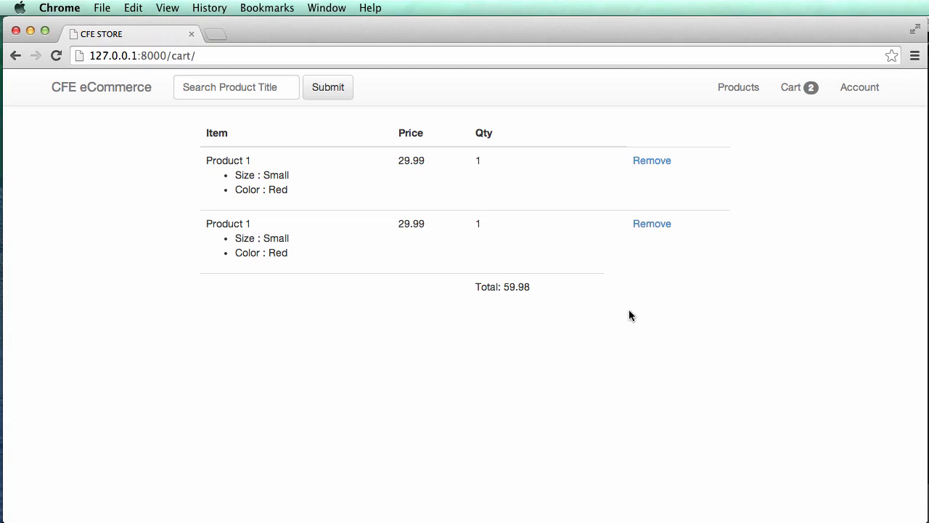
click(650, 224)
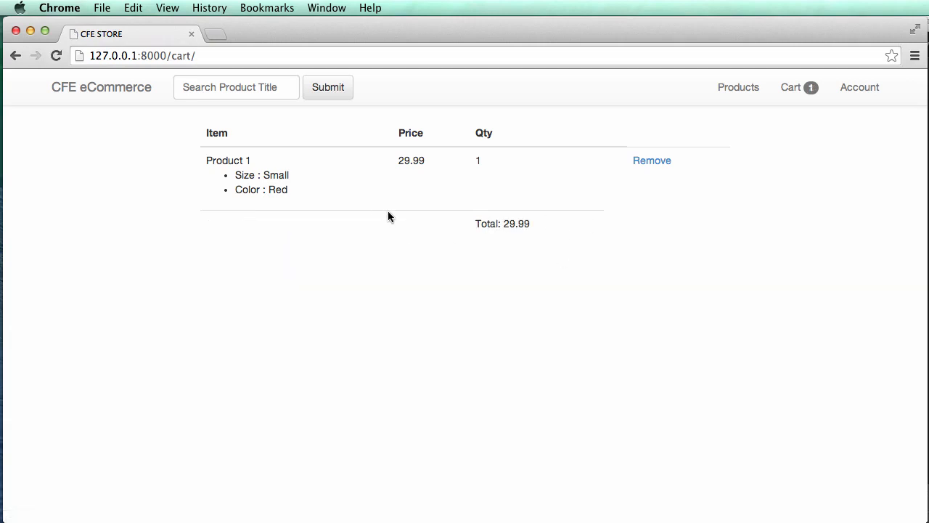
drag(206, 160, 532, 224)
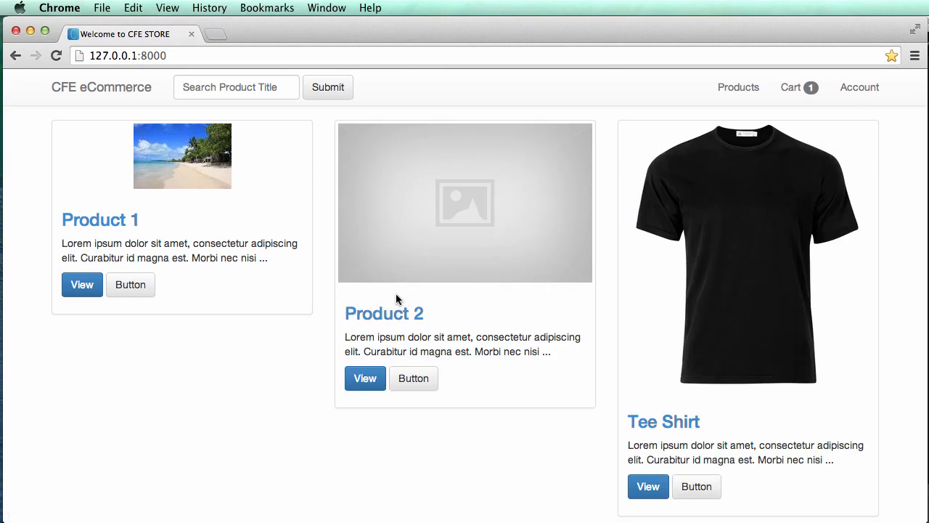
click(791, 87)
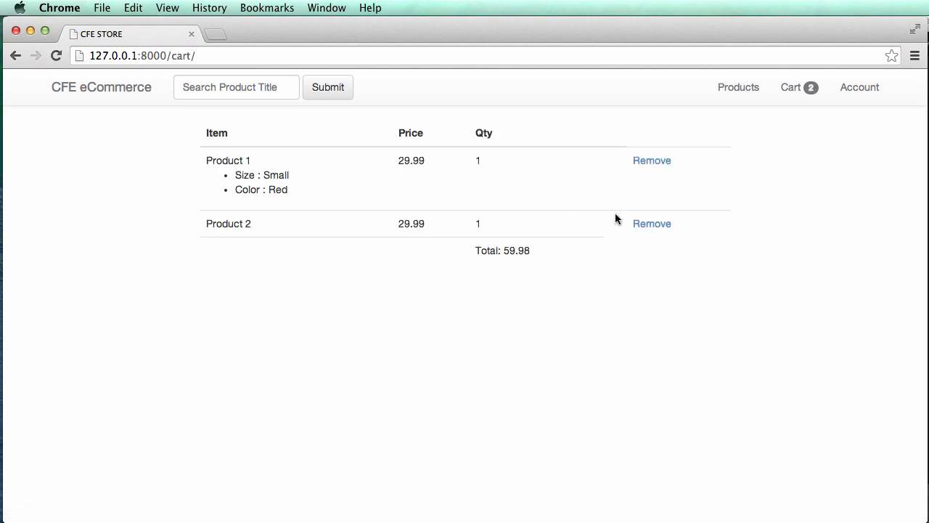
mouse_move(490, 249)
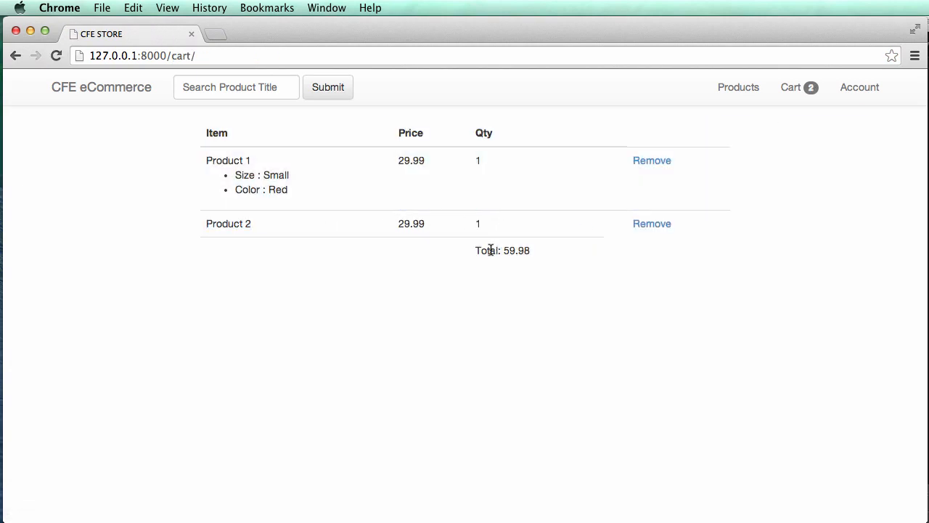
mouse_move(85, 91)
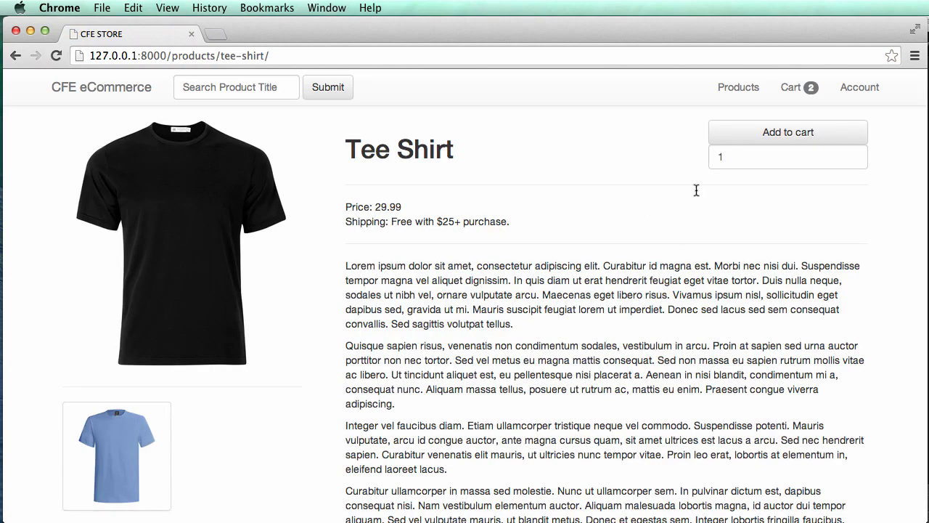
Add the Tee Shirt to the cart, return to its product page and add a second Tee Shirt.
click(787, 132)
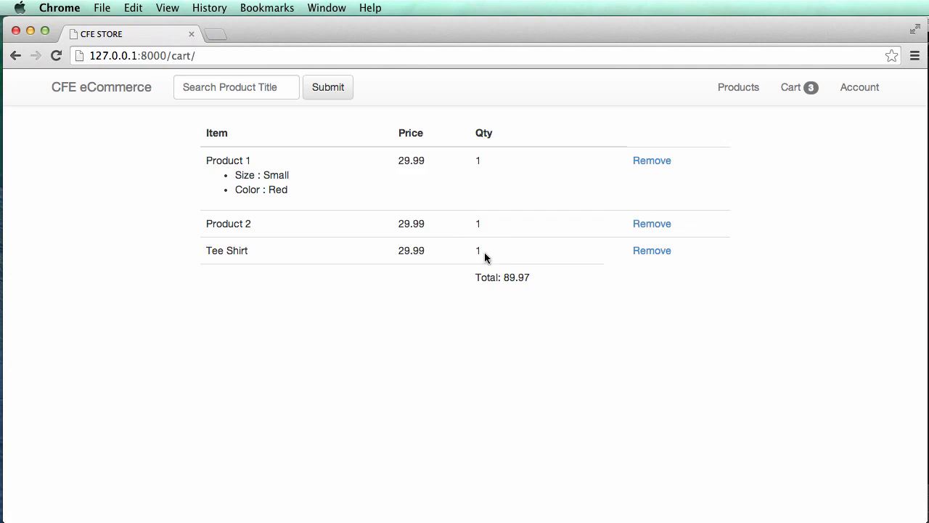
mouse_move(147, 135)
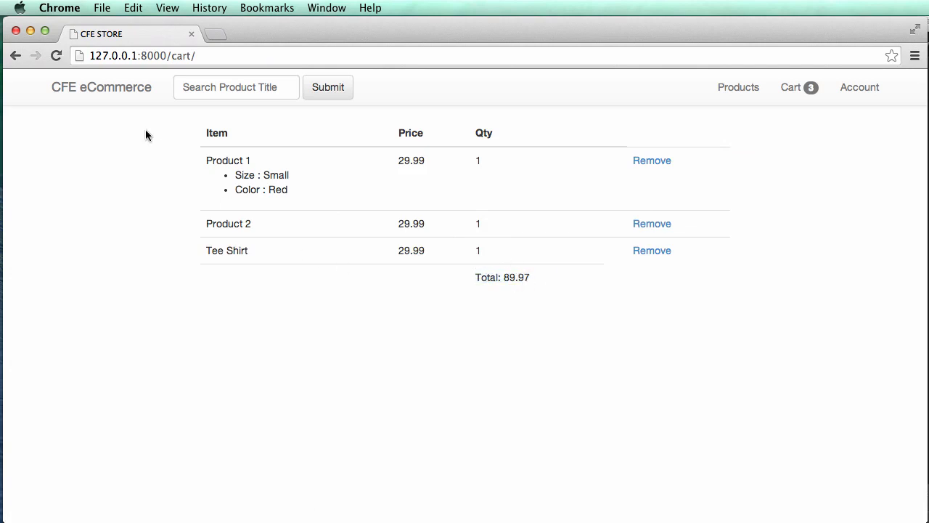
click(226, 249)
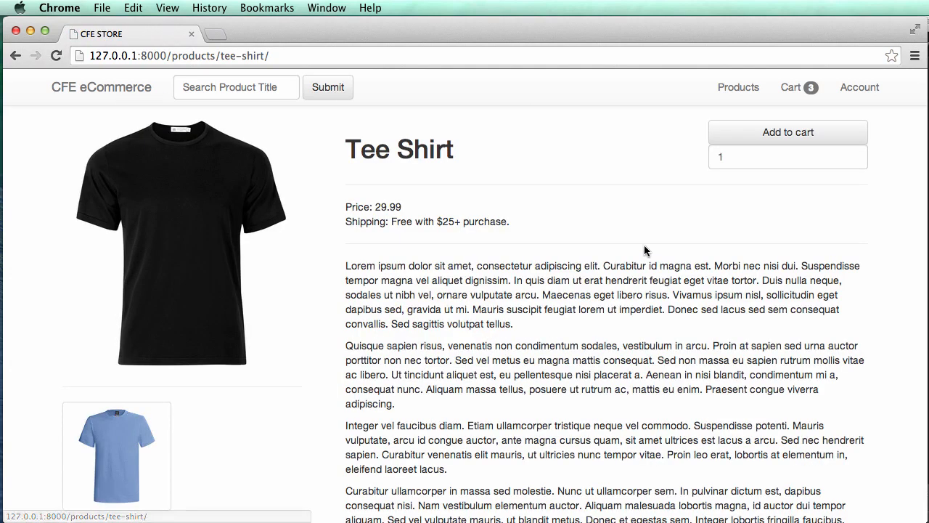
click(787, 132)
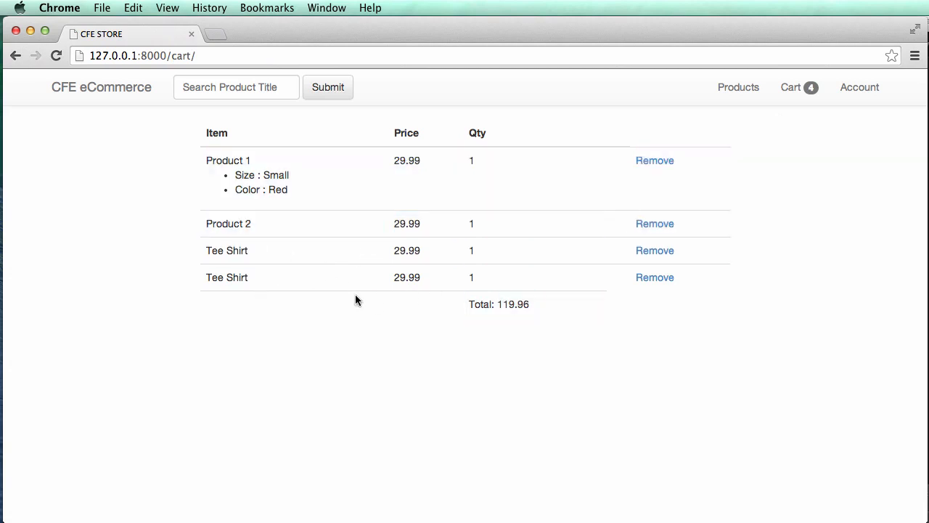
mouse_move(287, 284)
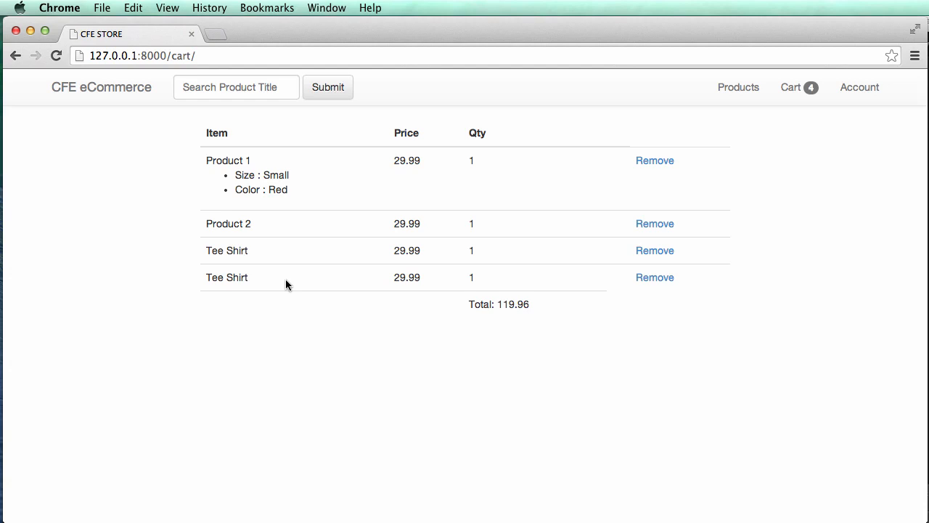
mouse_move(458, 273)
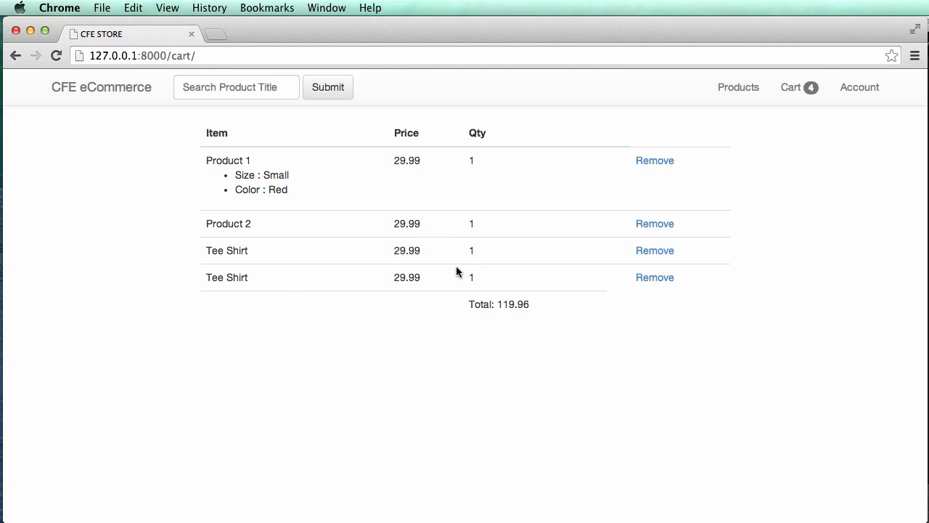
mouse_move(462, 268)
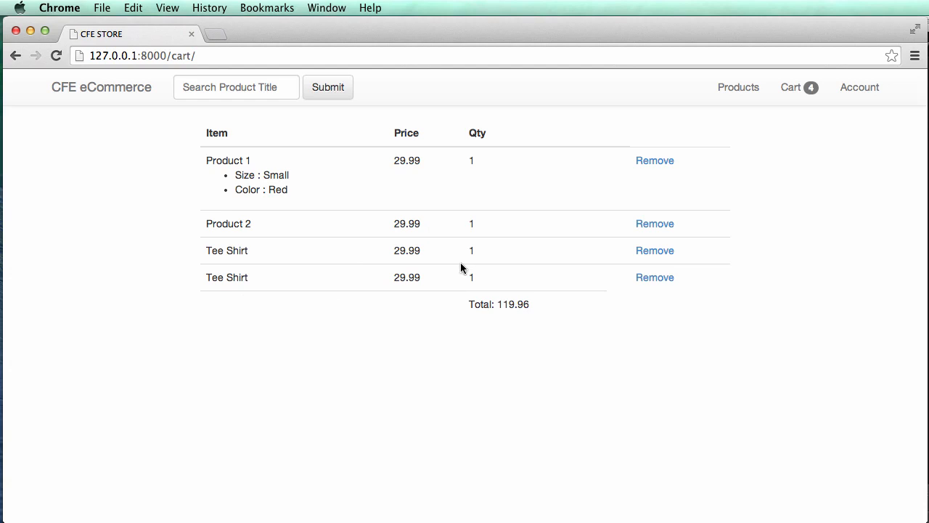
mouse_move(445, 264)
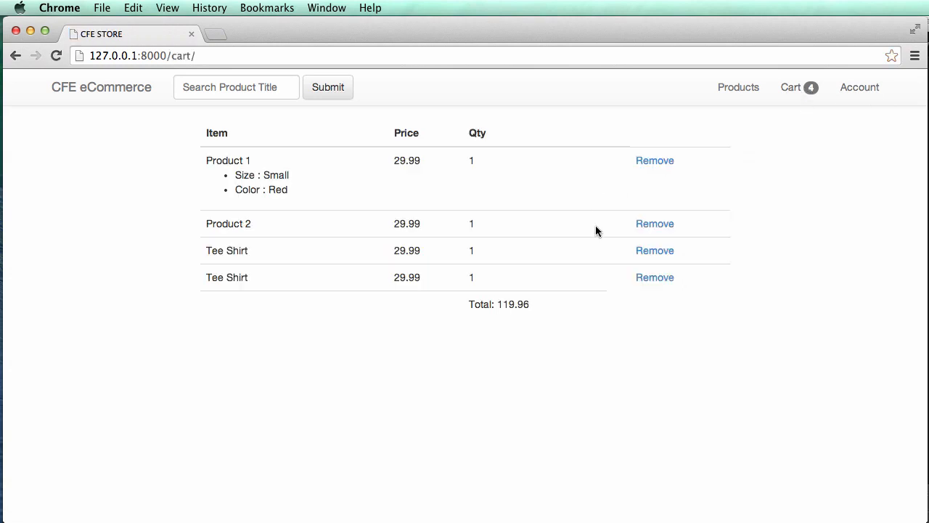
mouse_move(580, 281)
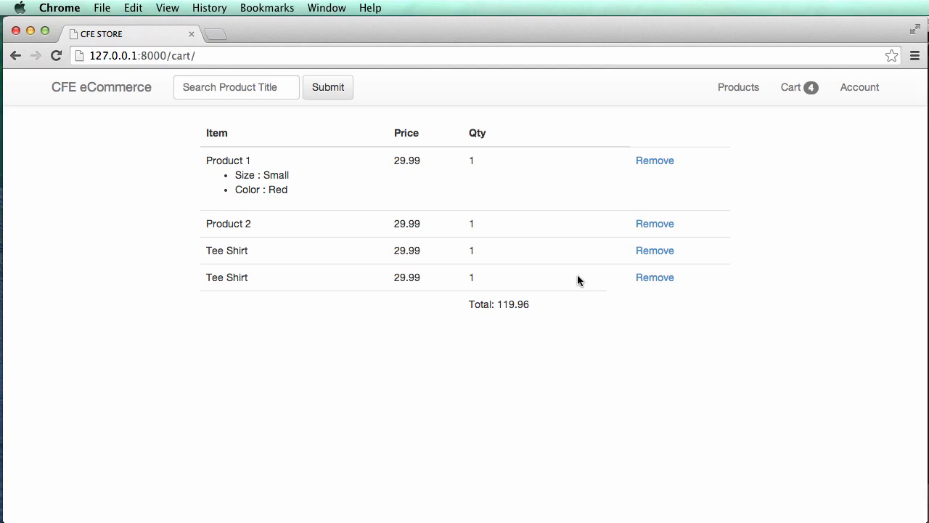
mouse_move(572, 267)
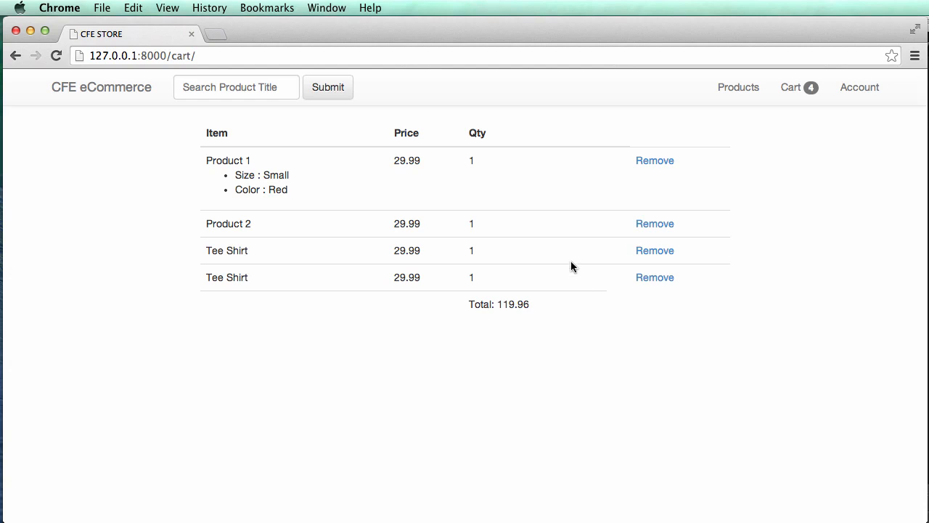
mouse_move(297, 195)
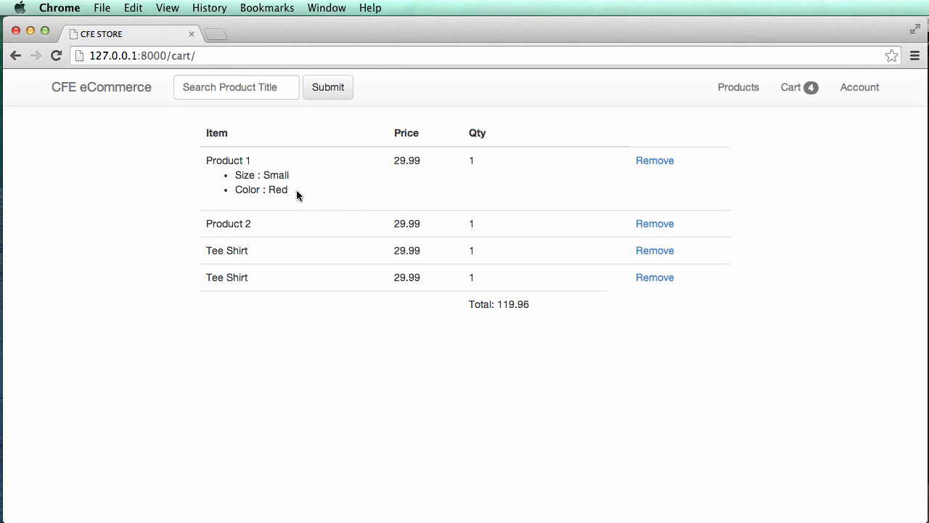
mouse_move(229, 159)
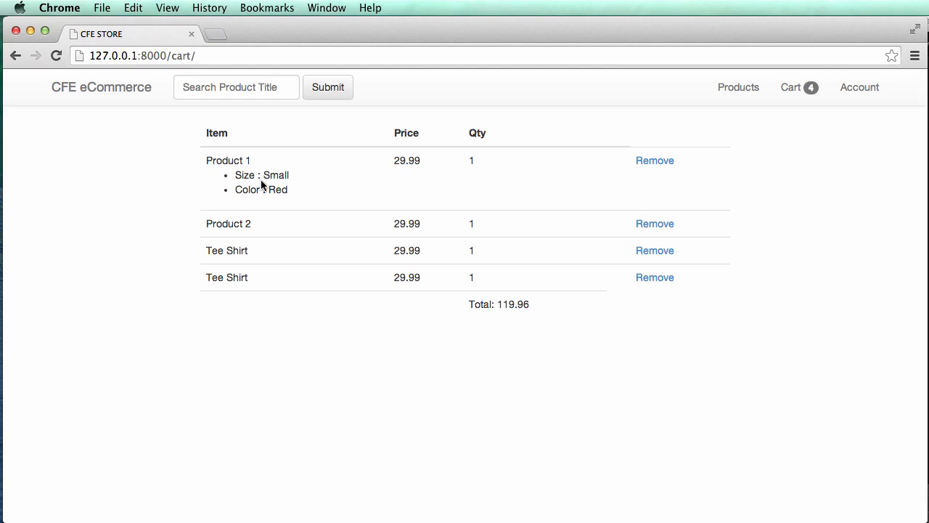
mouse_move(272, 231)
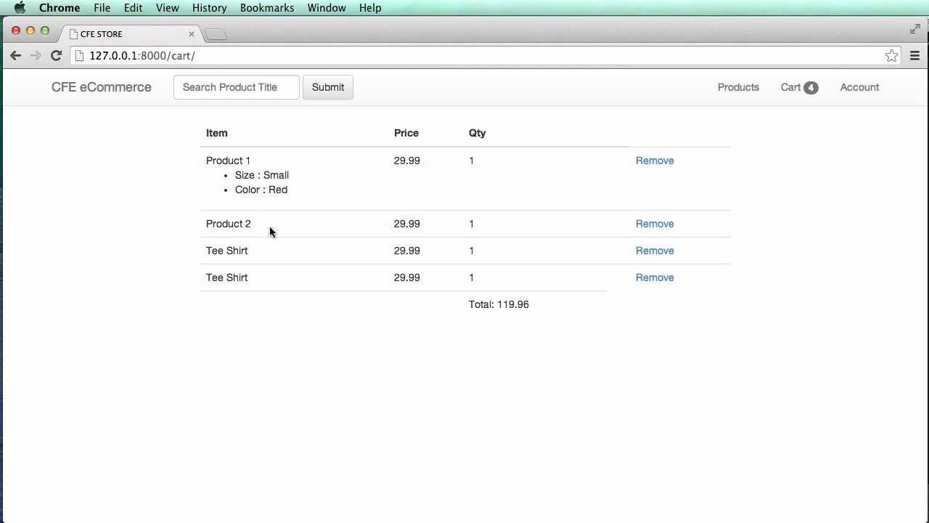
mouse_move(507, 282)
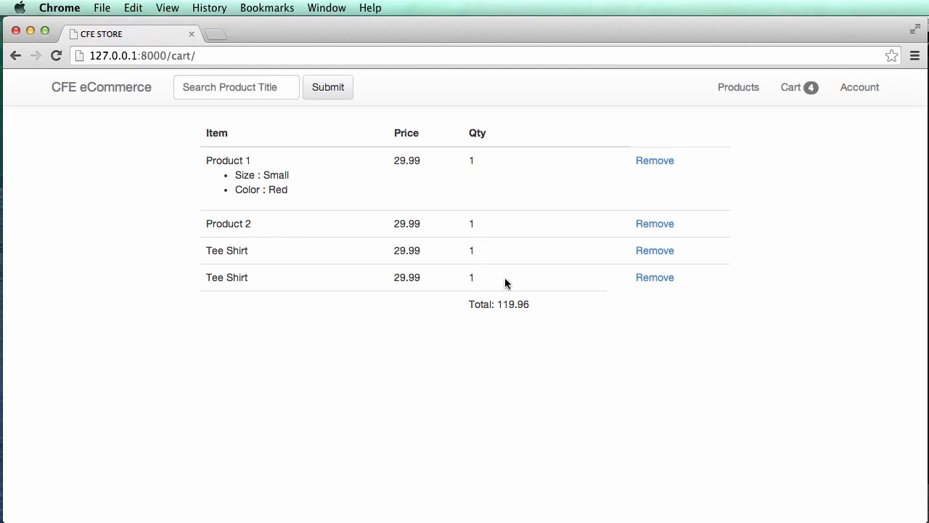
mouse_move(534, 282)
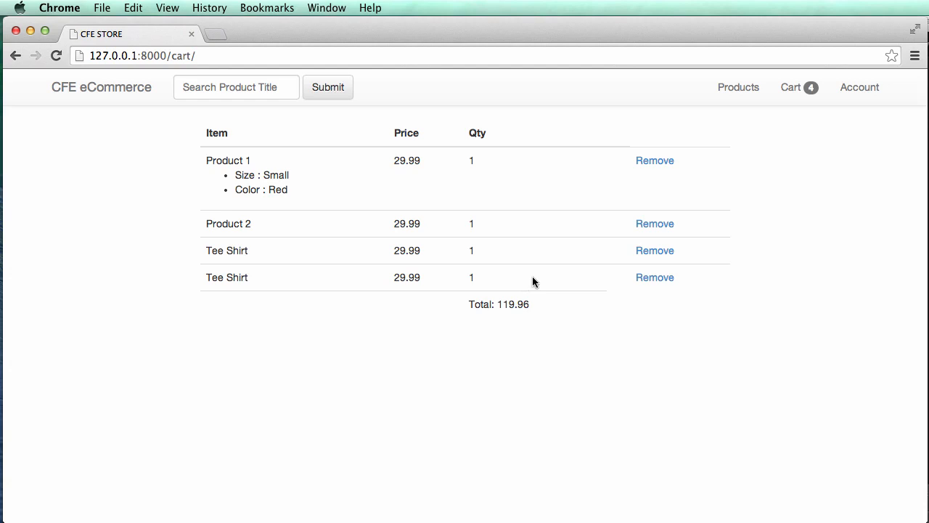
mouse_move(529, 283)
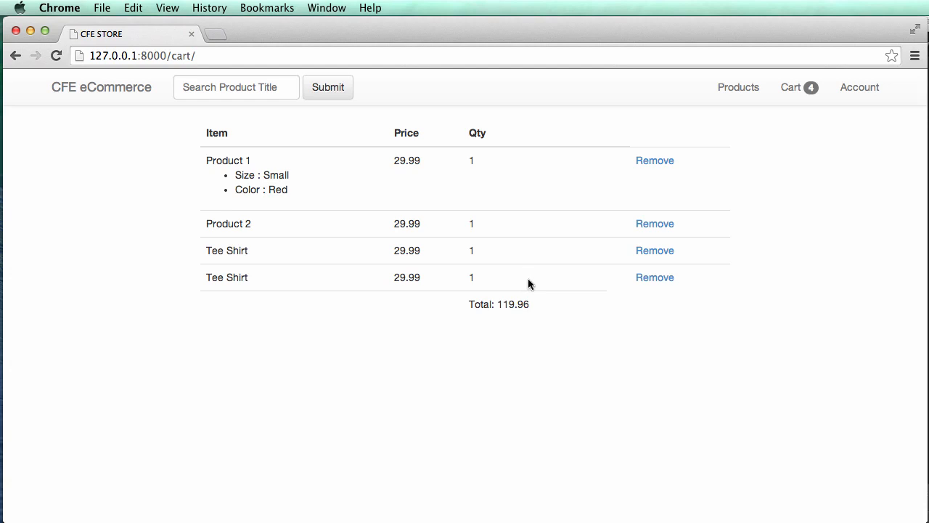
mouse_move(508, 278)
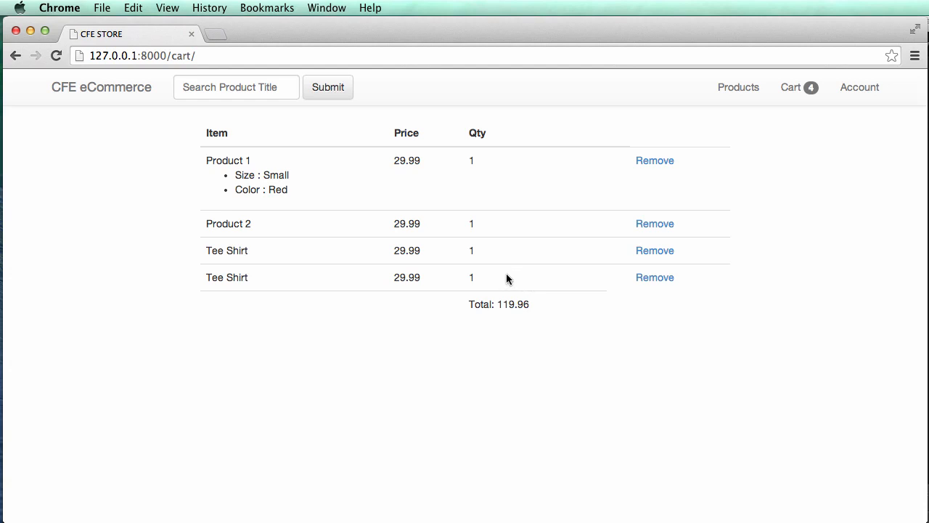
mouse_move(503, 282)
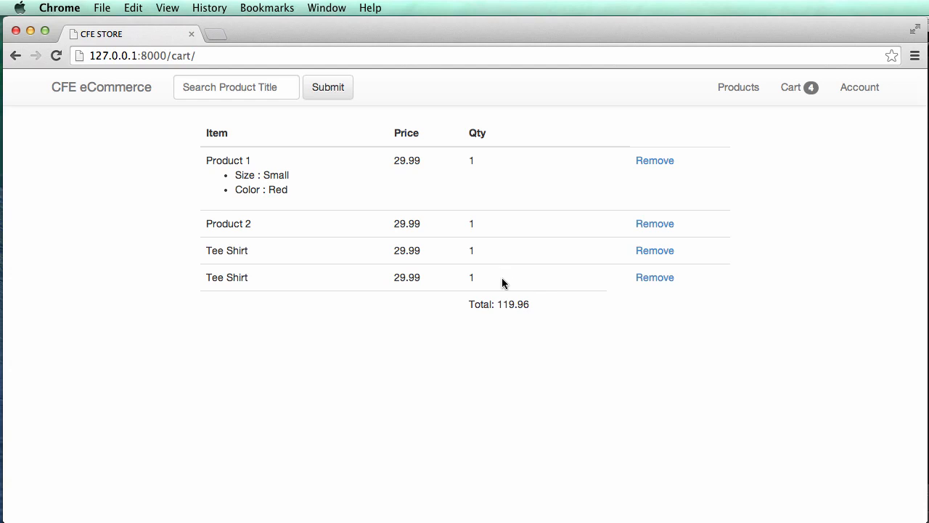
Review the cart page listing two Tee Shirt rows among four items totalling 119.96.
double_click(227, 249)
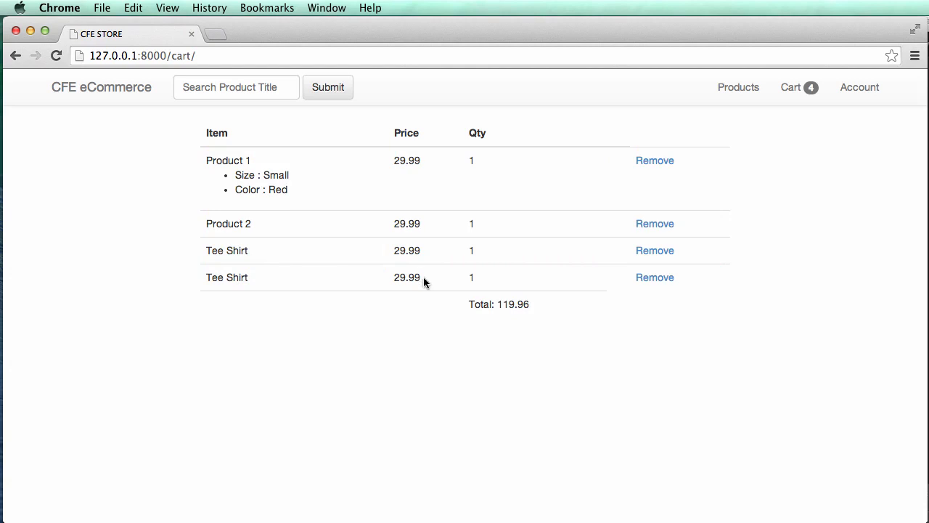
mouse_move(635, 271)
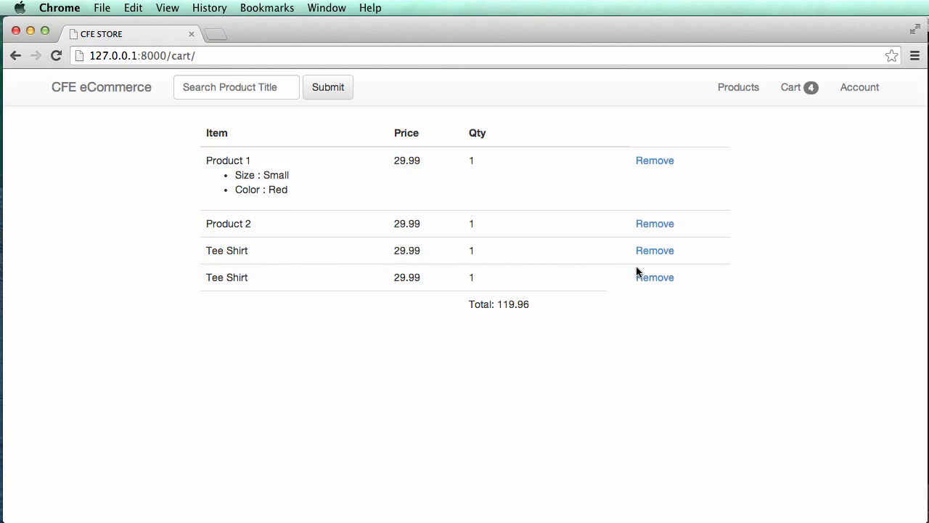
mouse_move(485, 282)
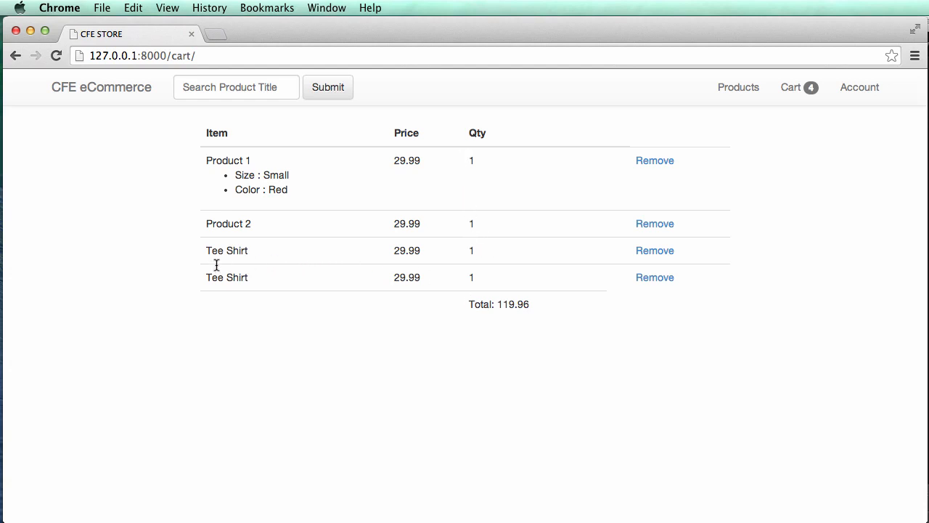
Remove the second Tee Shirt row, bringing the cart back to three items totalling 89.97.
click(655, 277)
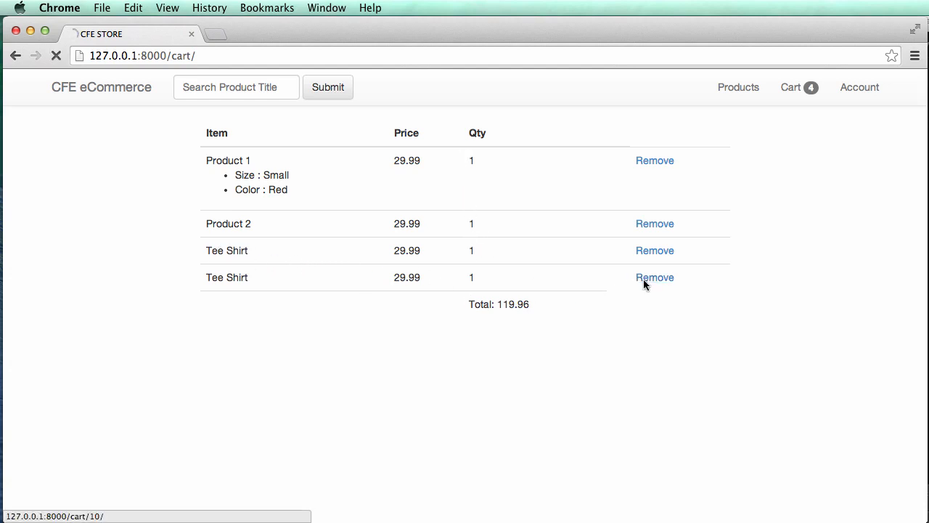
click(655, 277)
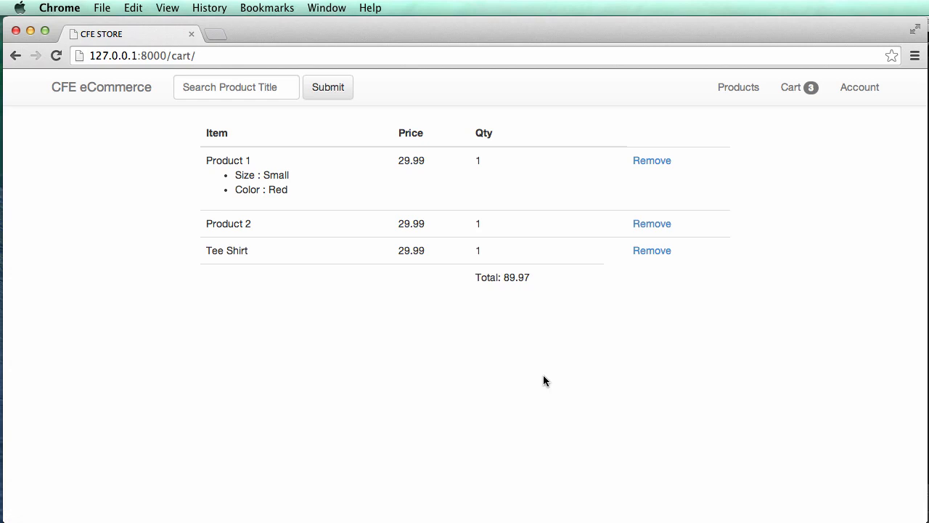
mouse_move(562, 313)
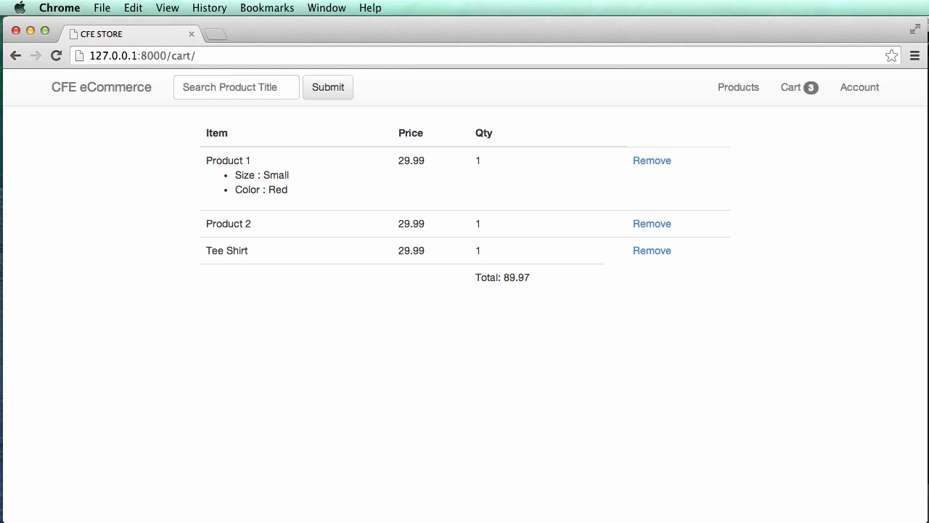
mouse_move(860, 340)
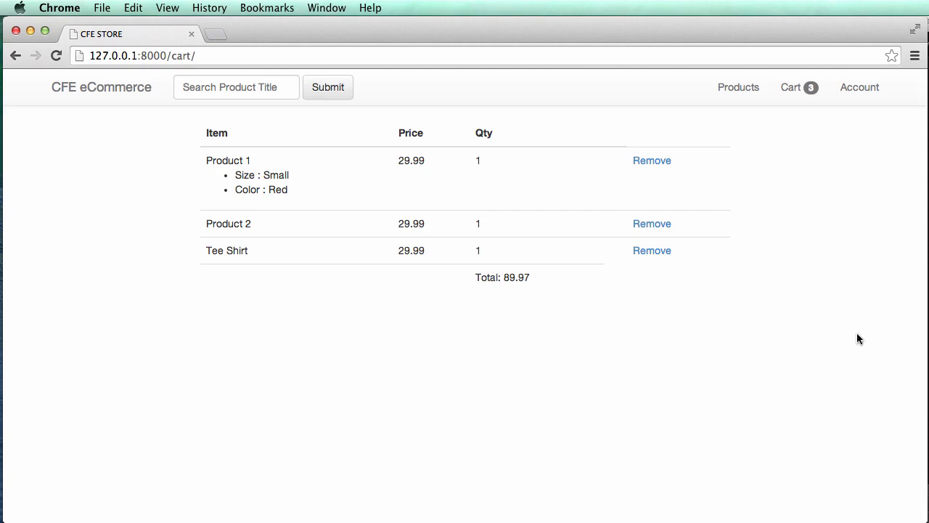